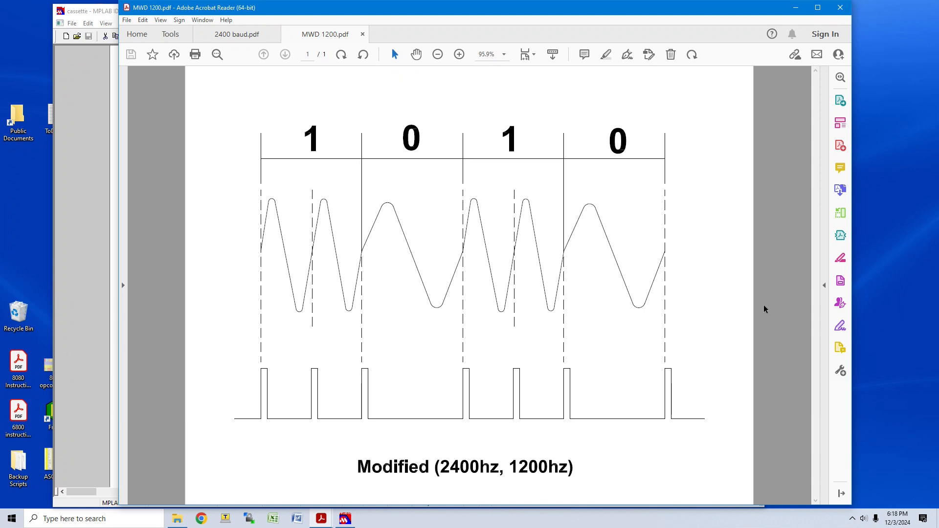
mouse_move(529, 475)
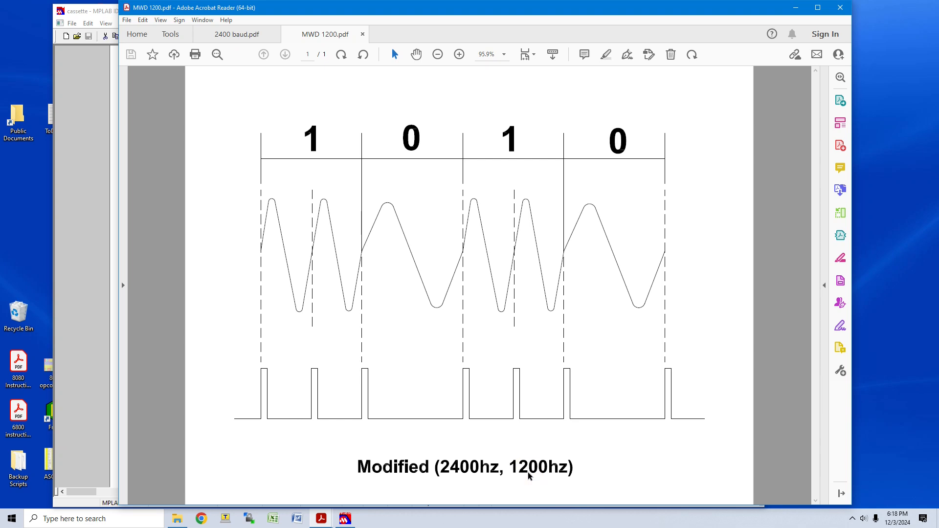
mouse_move(322, 276)
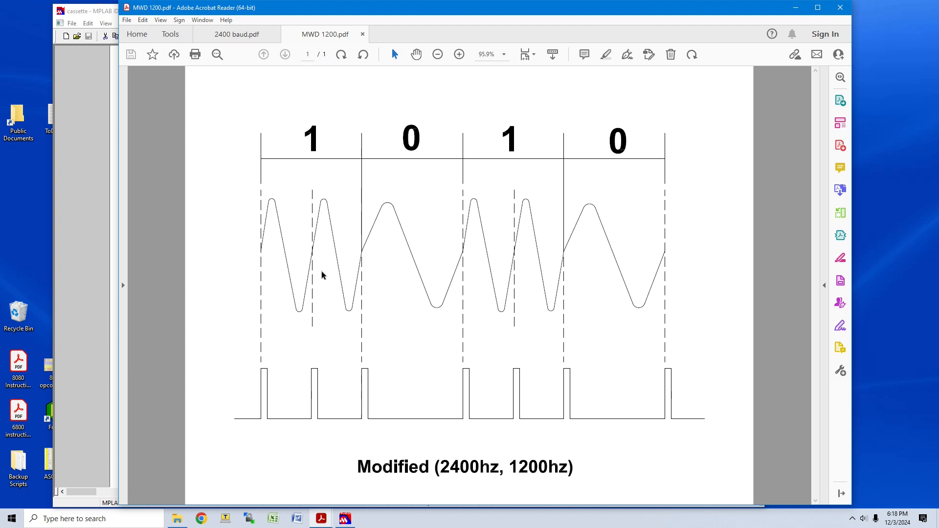
mouse_move(313, 252)
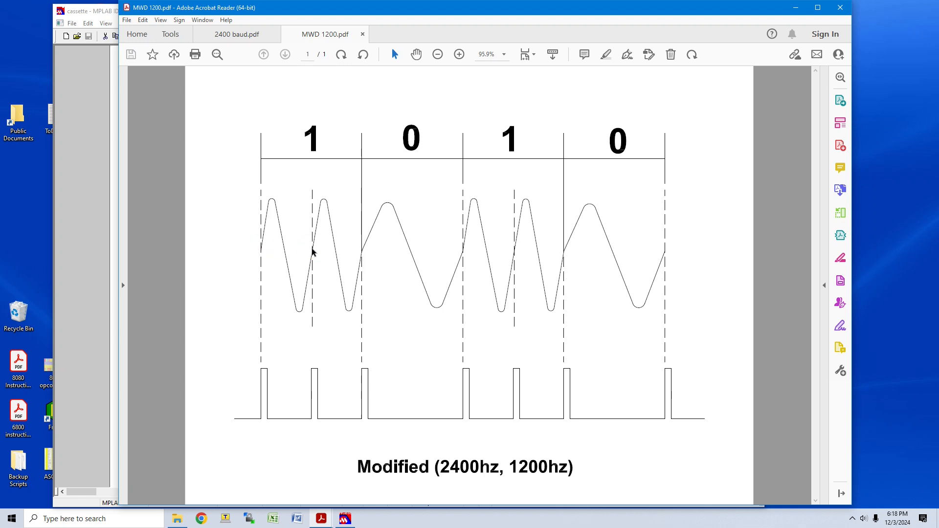
mouse_move(458, 254)
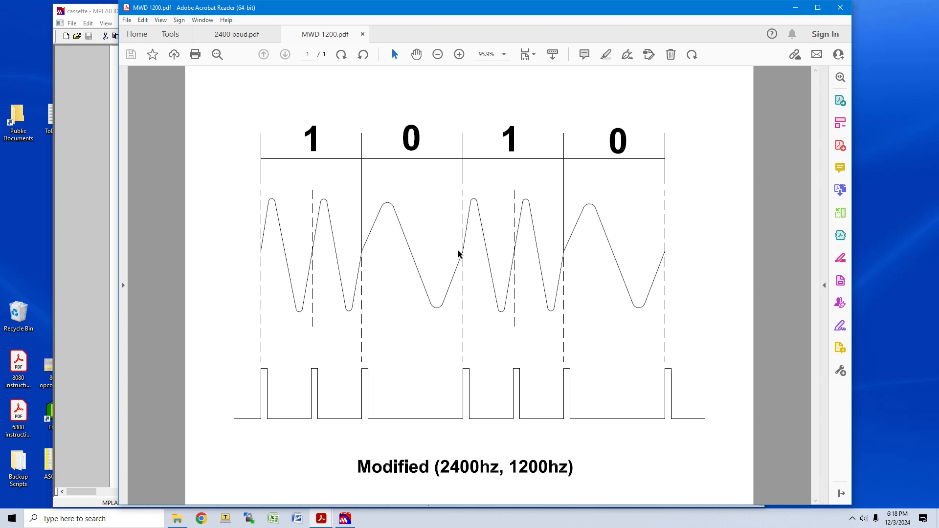
mouse_move(542, 254)
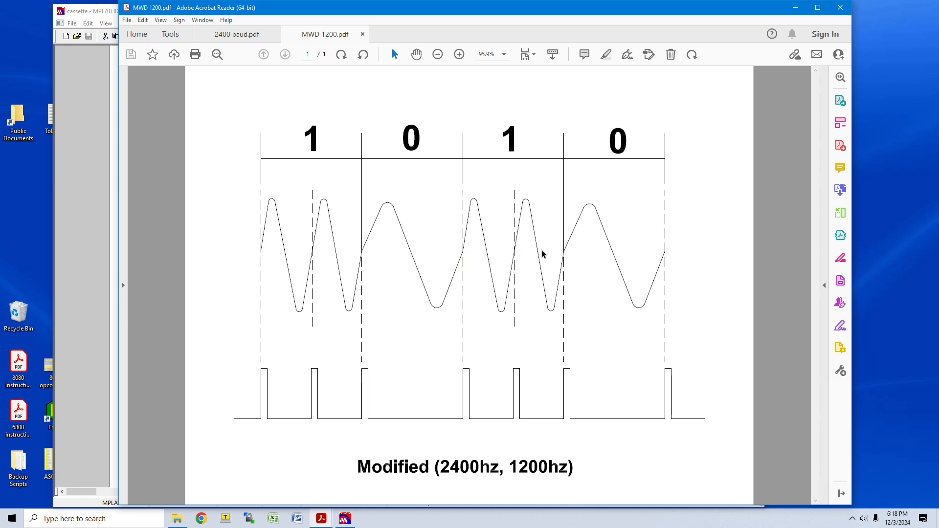
mouse_move(563, 254)
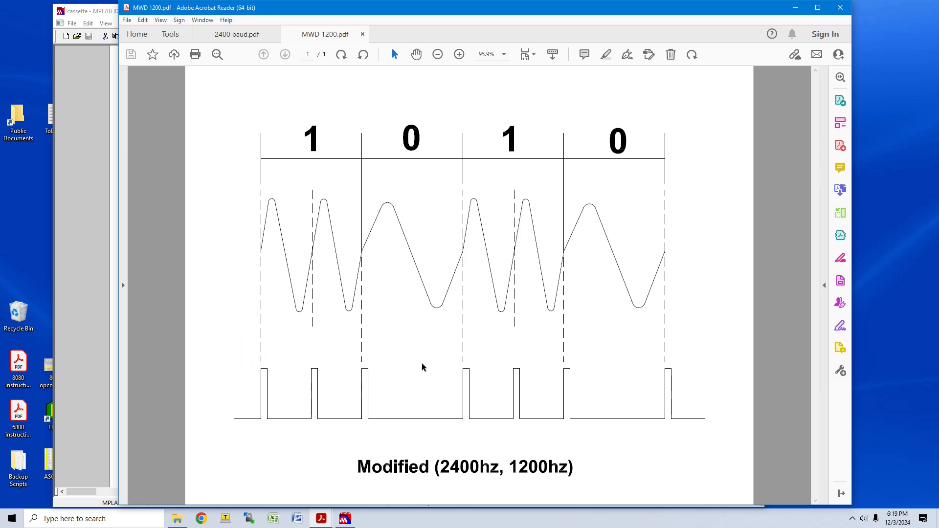
mouse_move(364, 391)
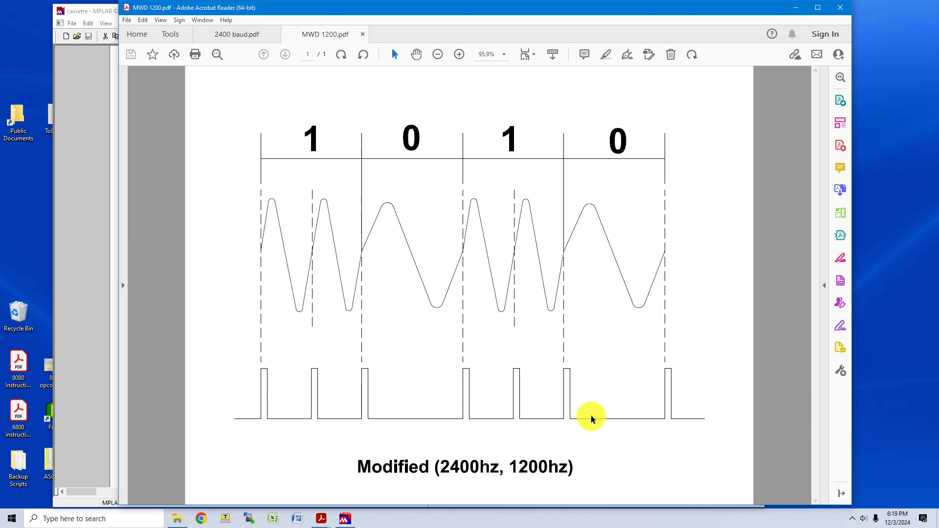
mouse_move(671, 393)
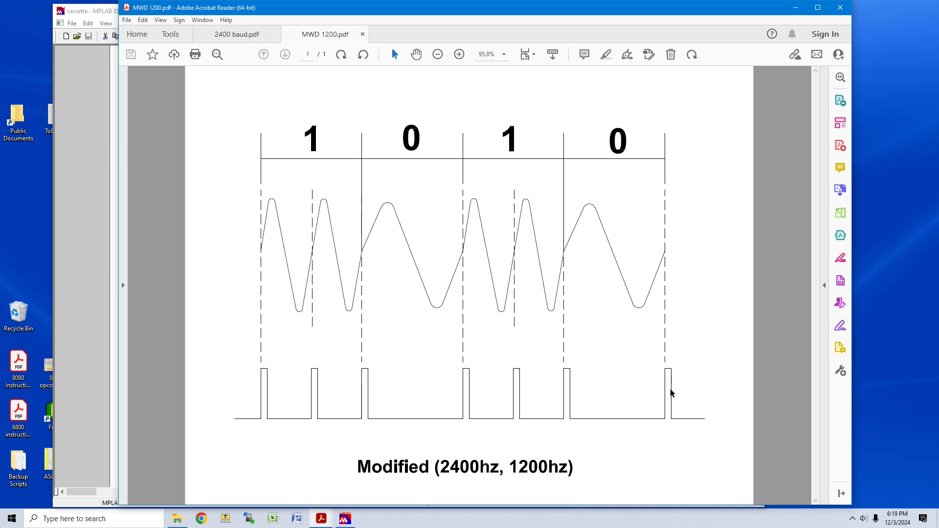
mouse_move(261, 388)
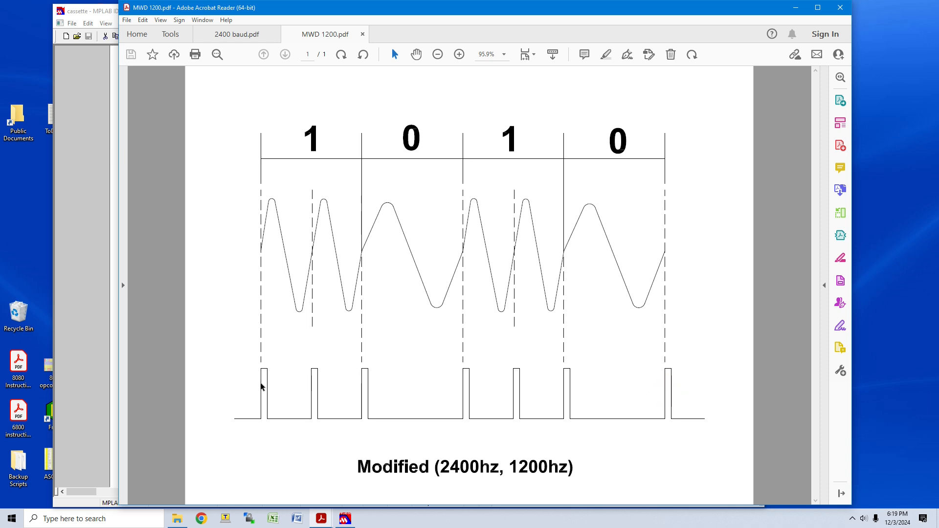
mouse_move(319, 366)
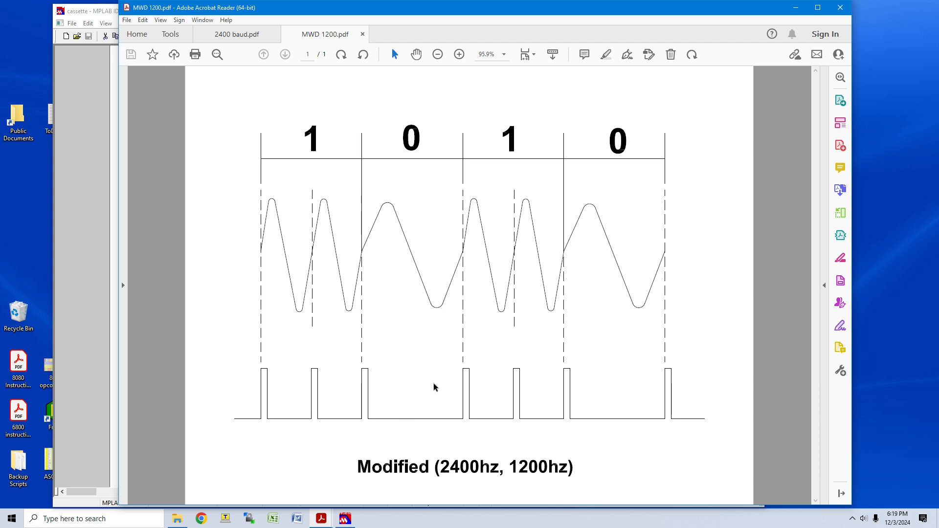
mouse_move(412, 350)
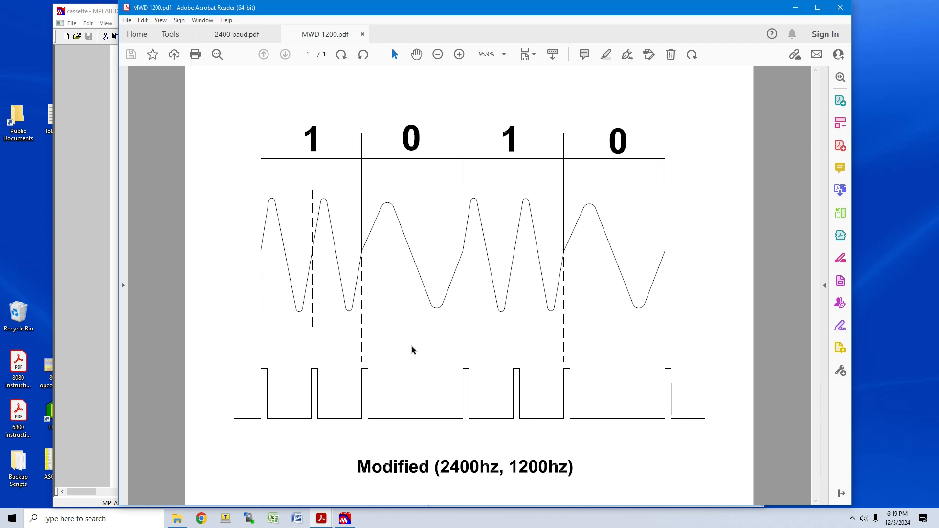
mouse_move(379, 228)
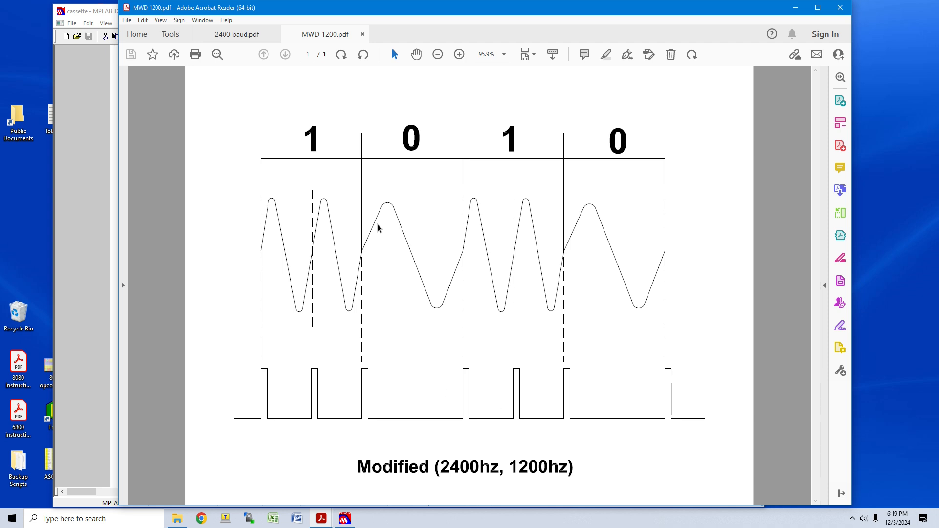
- Switch to the 2400 baud (4800Hz, 2400Hz) timing diagram for comparison
click(236, 34)
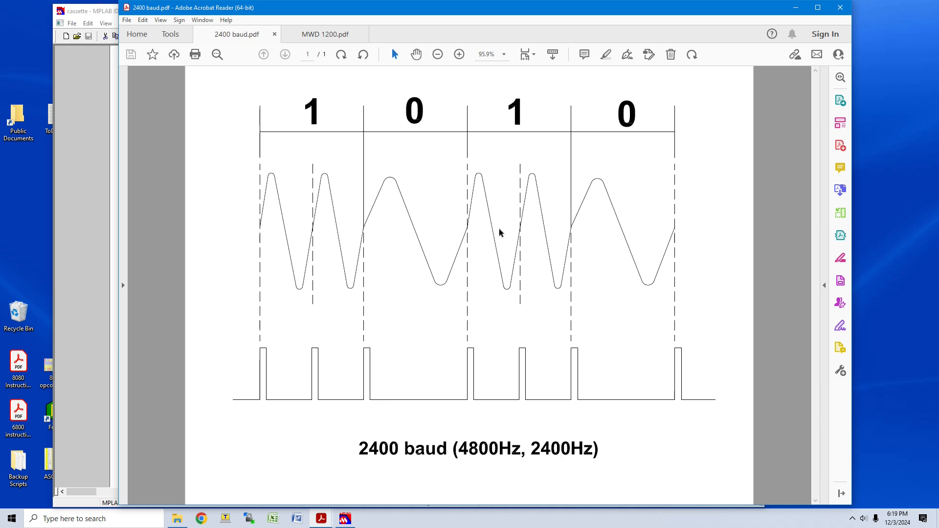
mouse_move(334, 141)
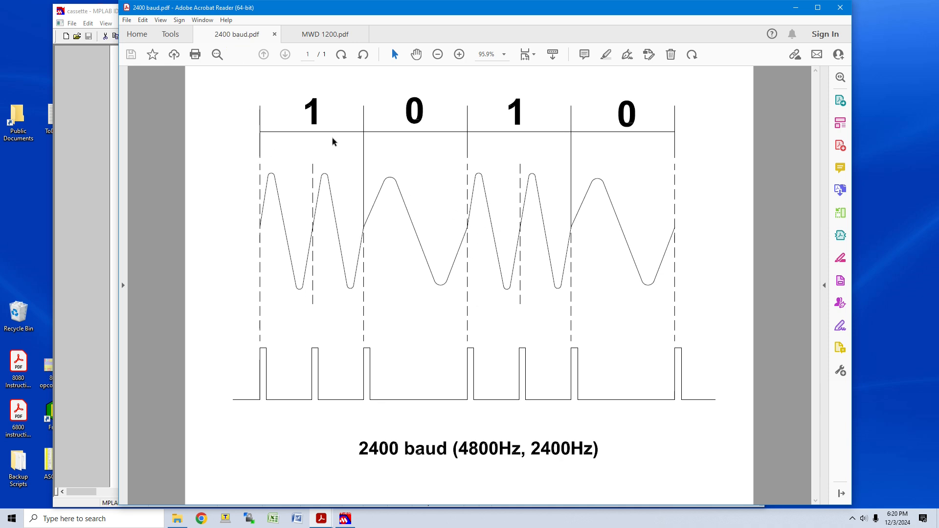
mouse_move(378, 468)
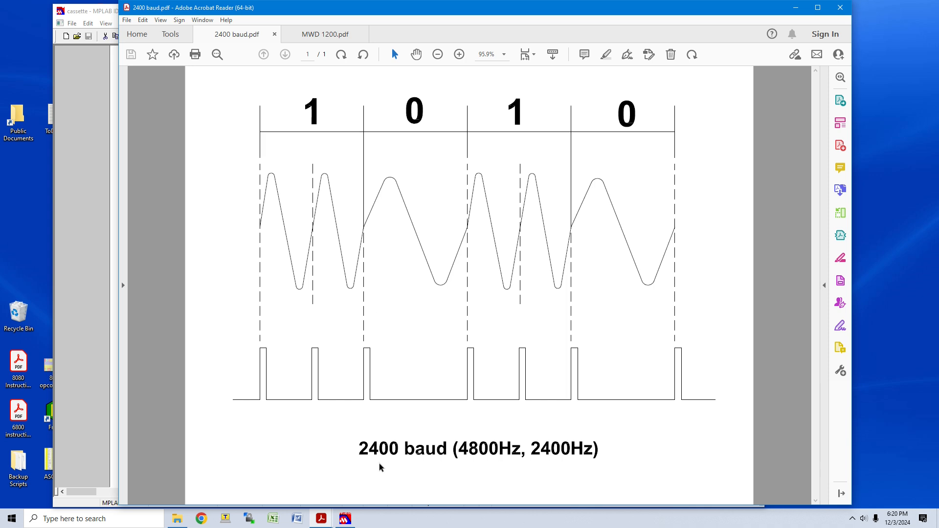
mouse_move(290, 291)
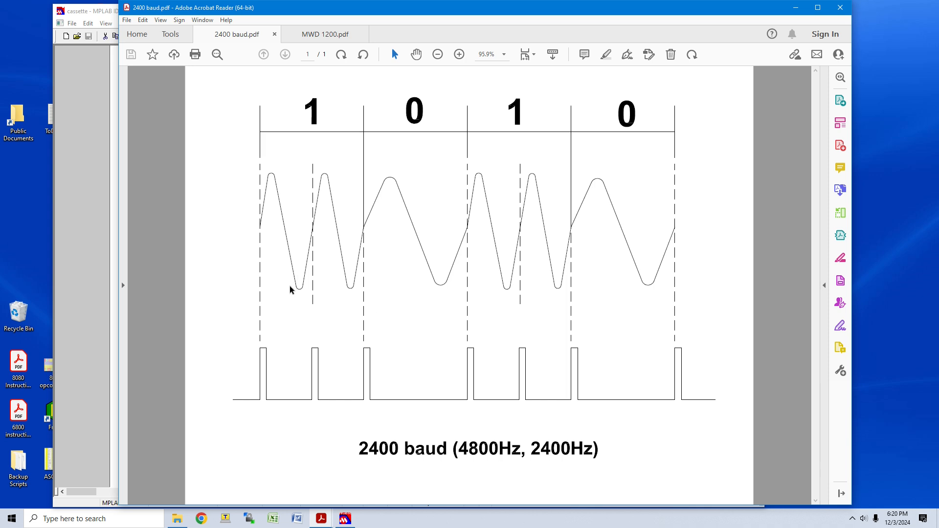
mouse_move(482, 453)
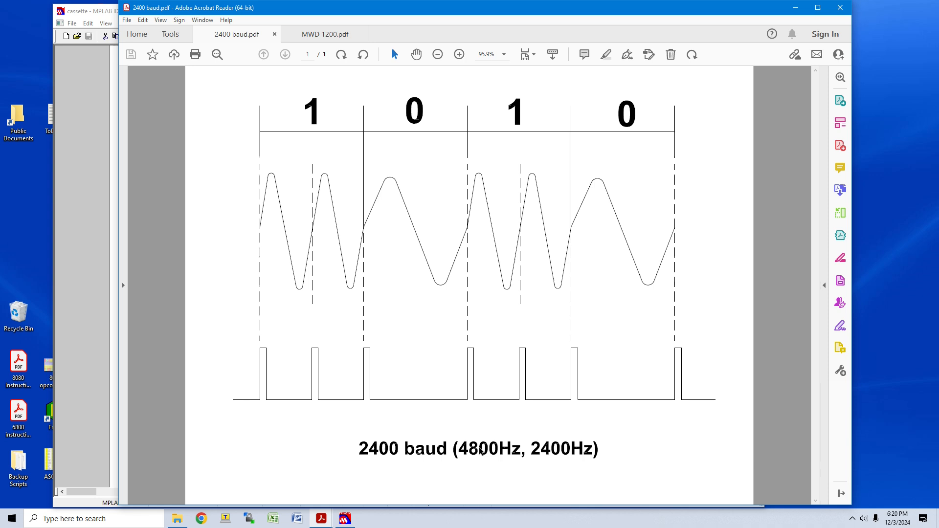
mouse_move(547, 455)
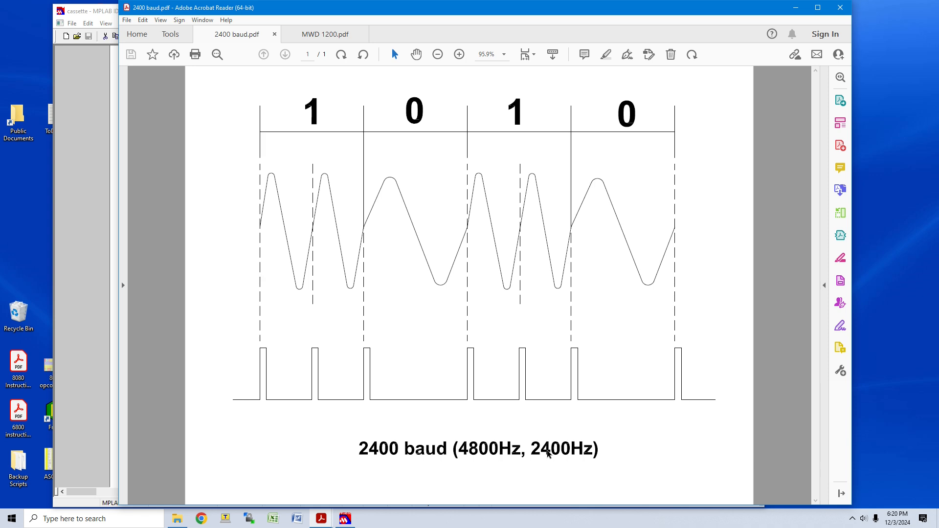
mouse_move(590, 401)
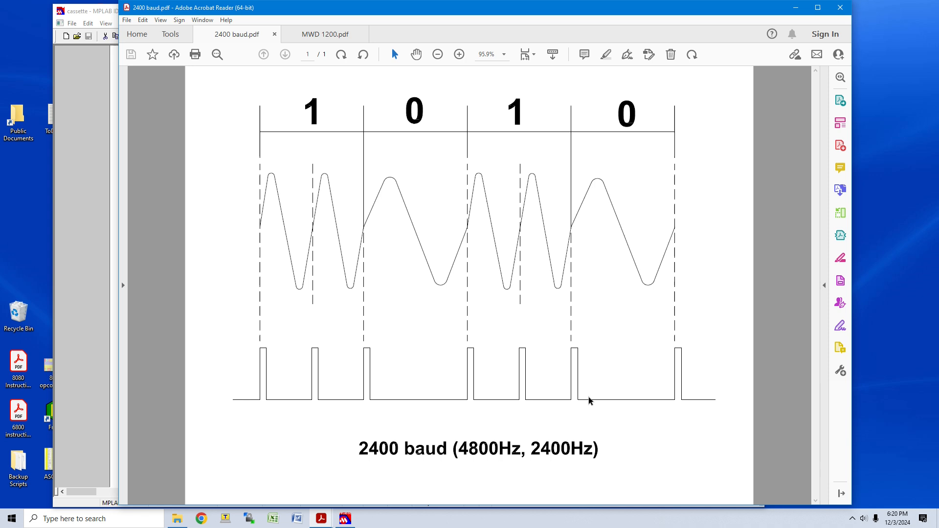
mouse_move(586, 404)
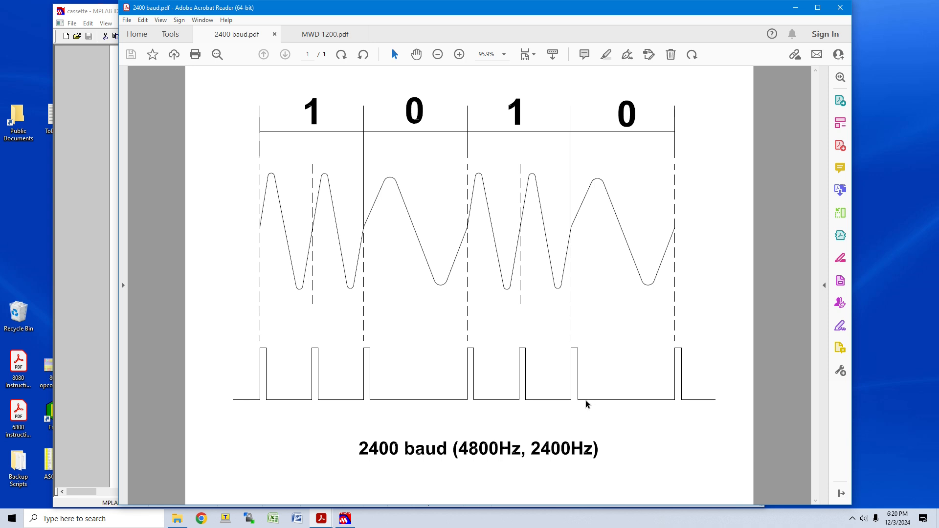
- Bring the cassette assembly source forward and select the BIT_TIME value 416
click(344, 519)
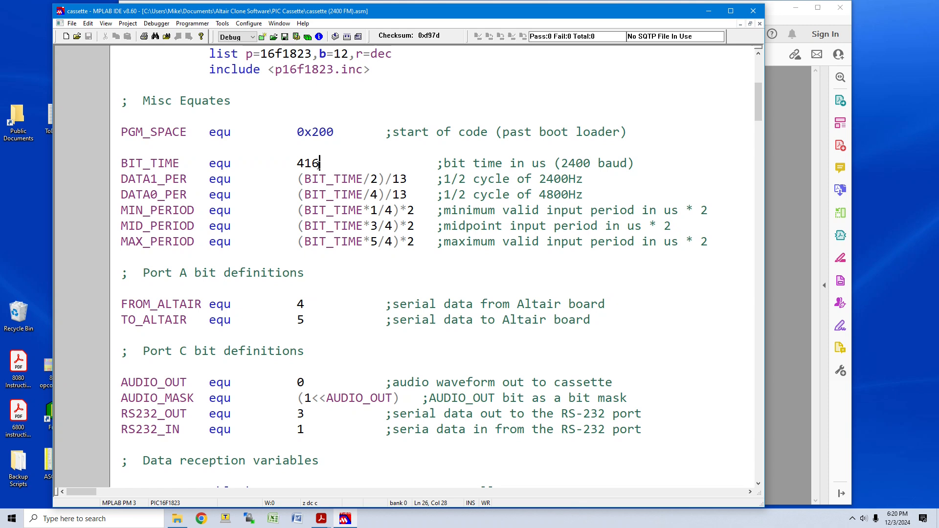
double_click(308, 163)
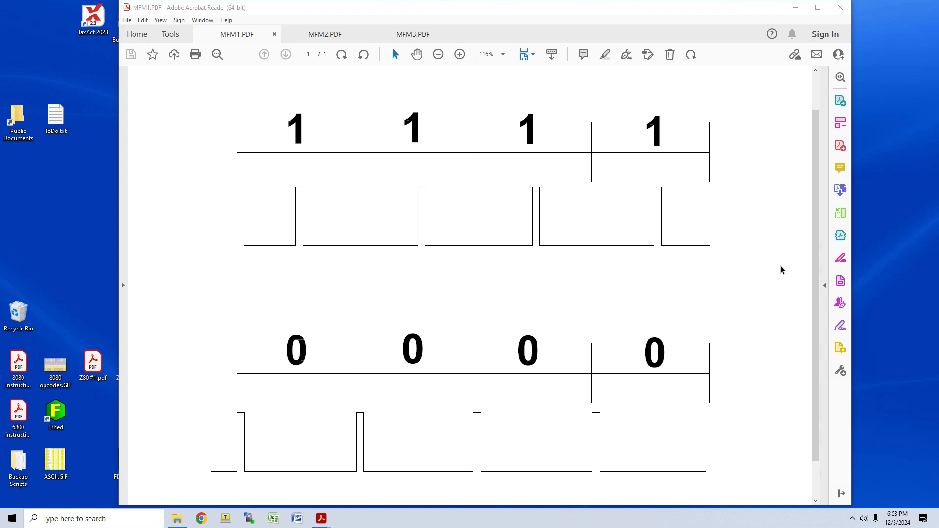
mouse_move(284, 121)
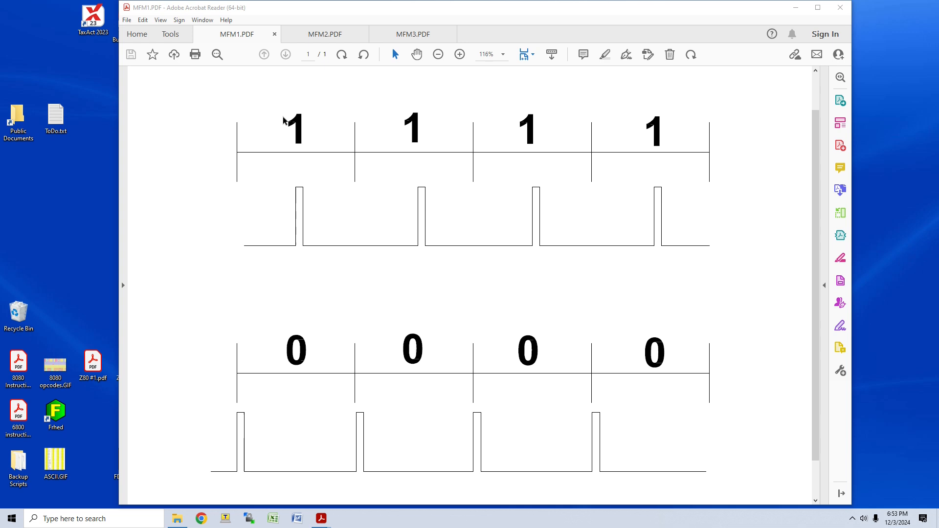
mouse_move(700, 152)
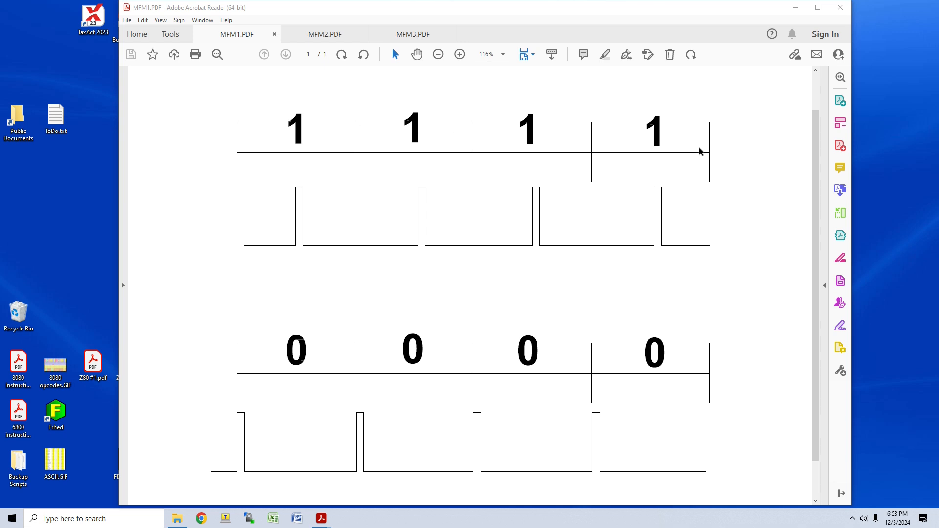
mouse_move(302, 193)
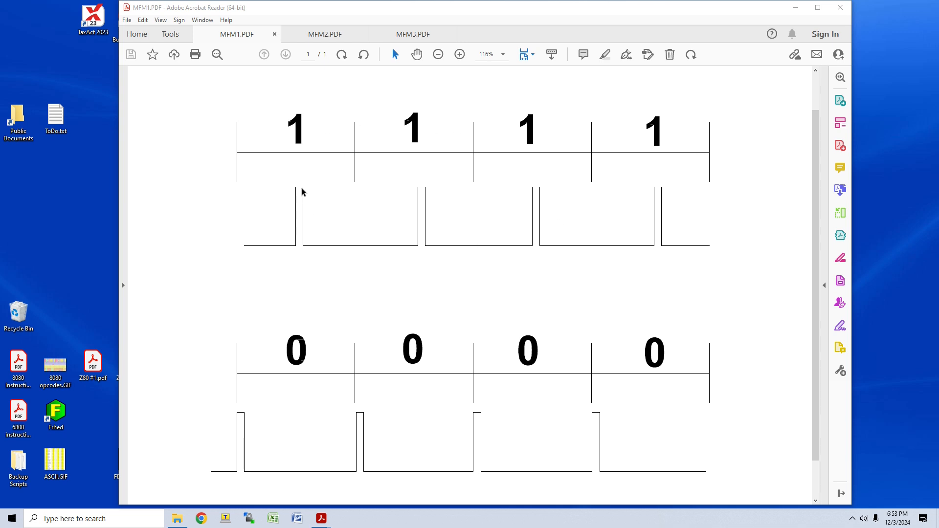
mouse_move(529, 154)
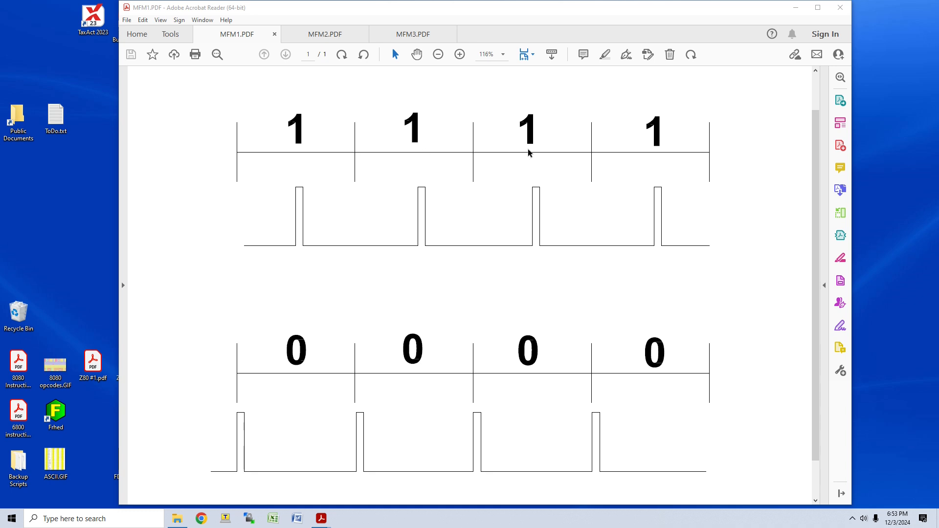
mouse_move(532, 259)
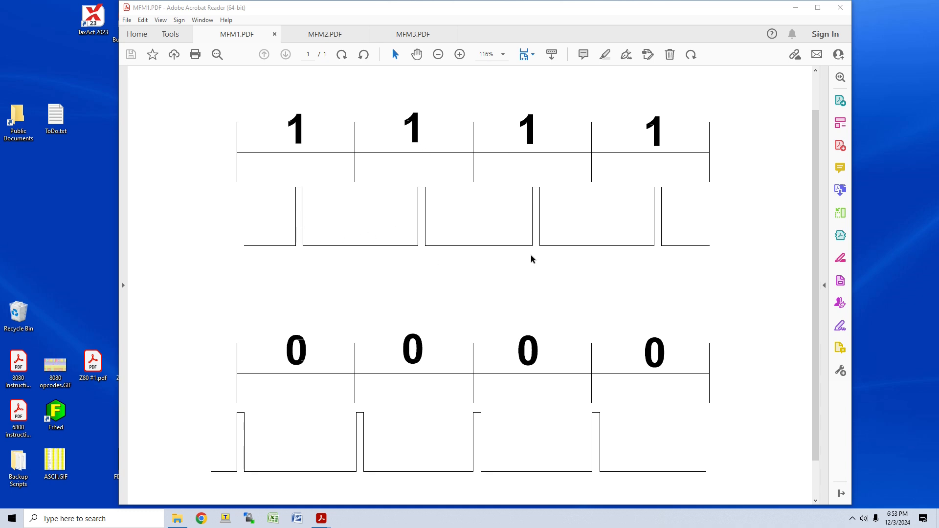
mouse_move(330, 195)
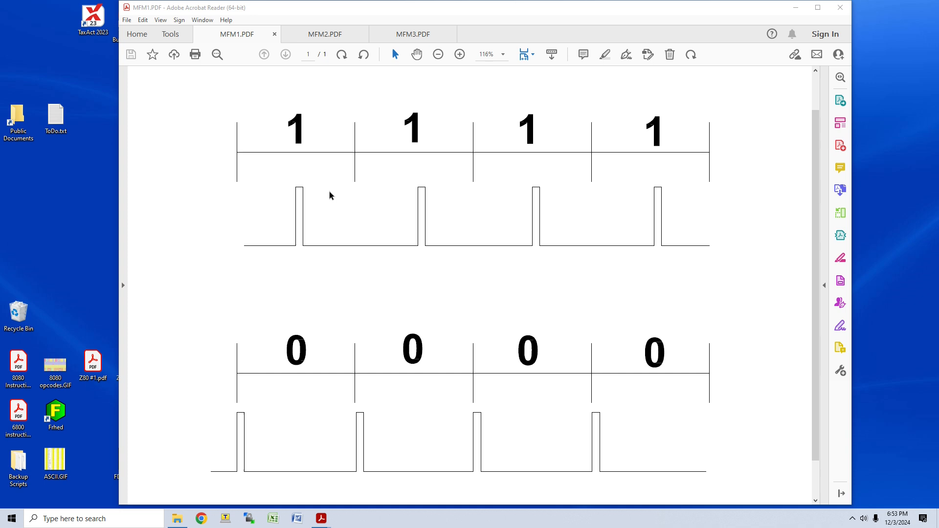
mouse_move(713, 289)
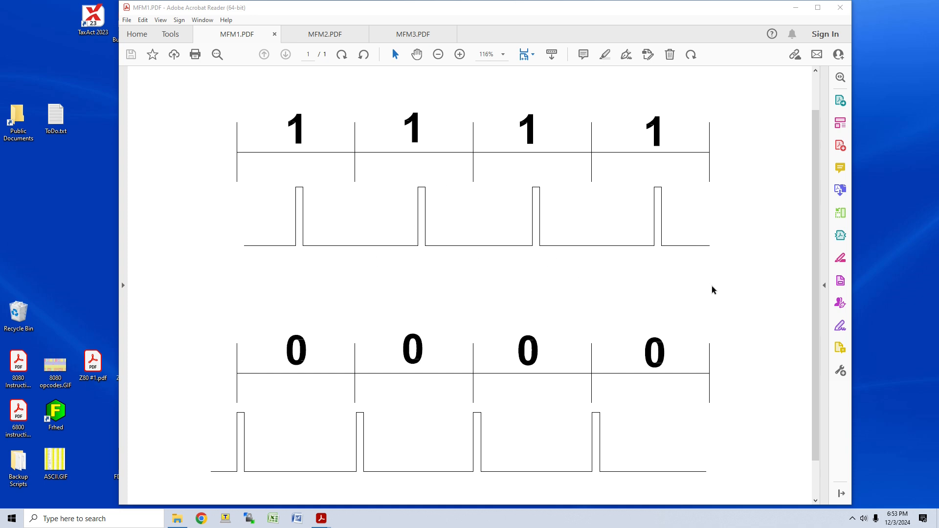
mouse_move(274, 363)
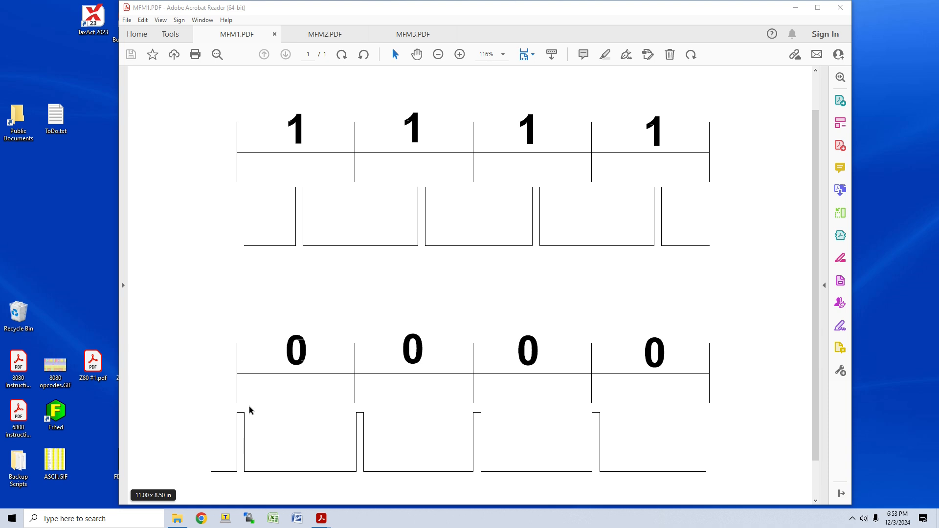
mouse_move(317, 491)
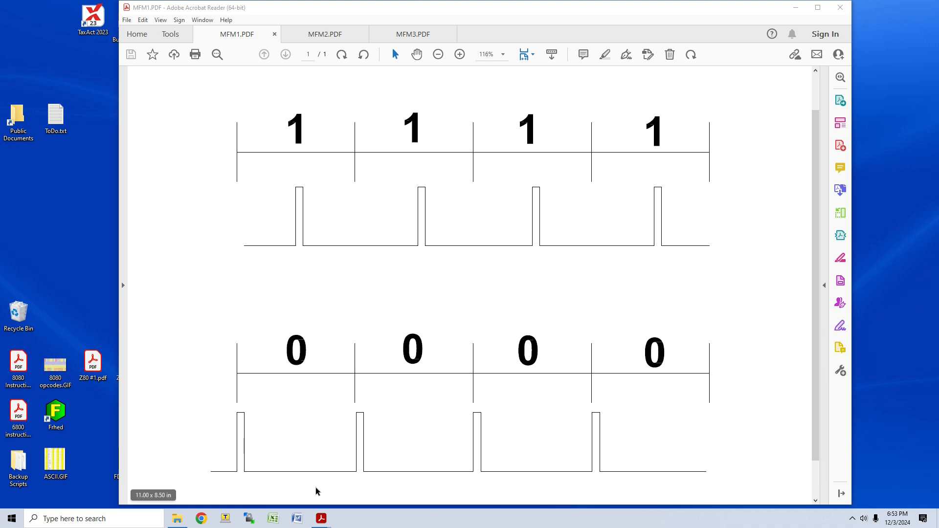
mouse_move(625, 445)
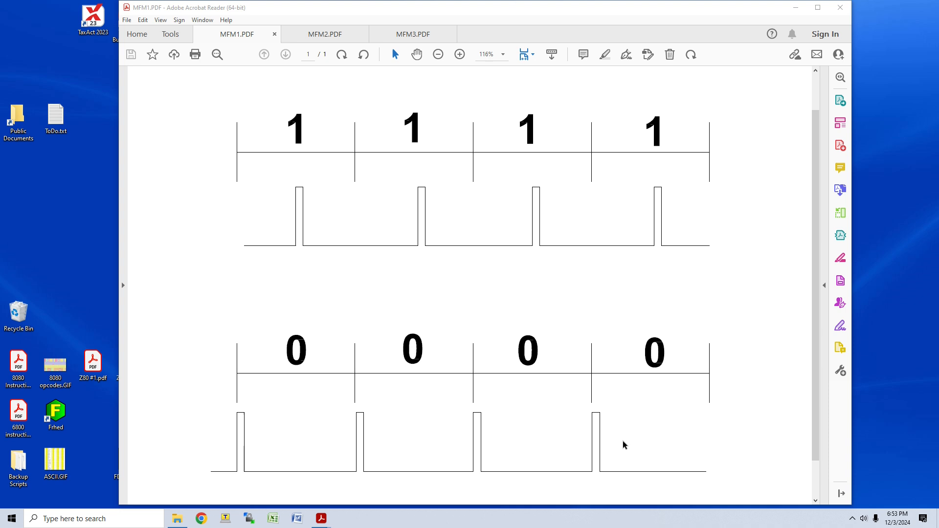
mouse_move(781, 463)
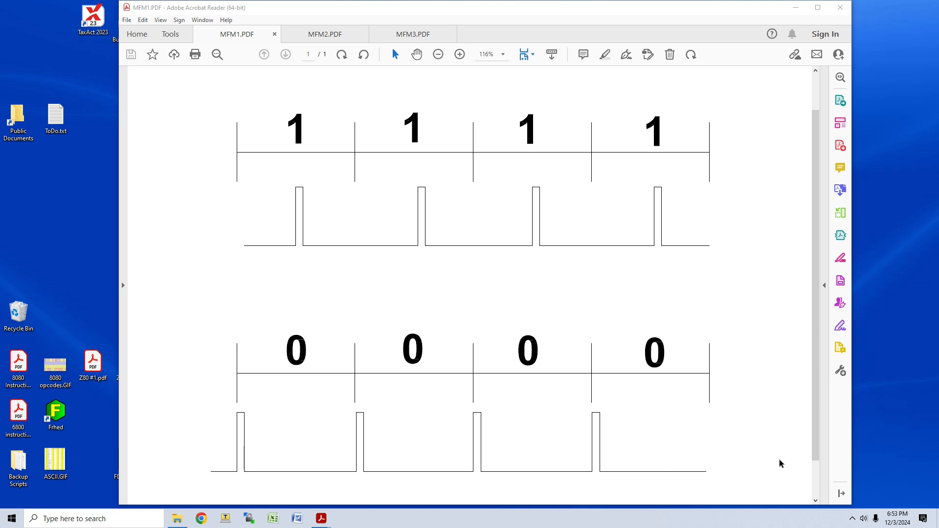
mouse_move(603, 226)
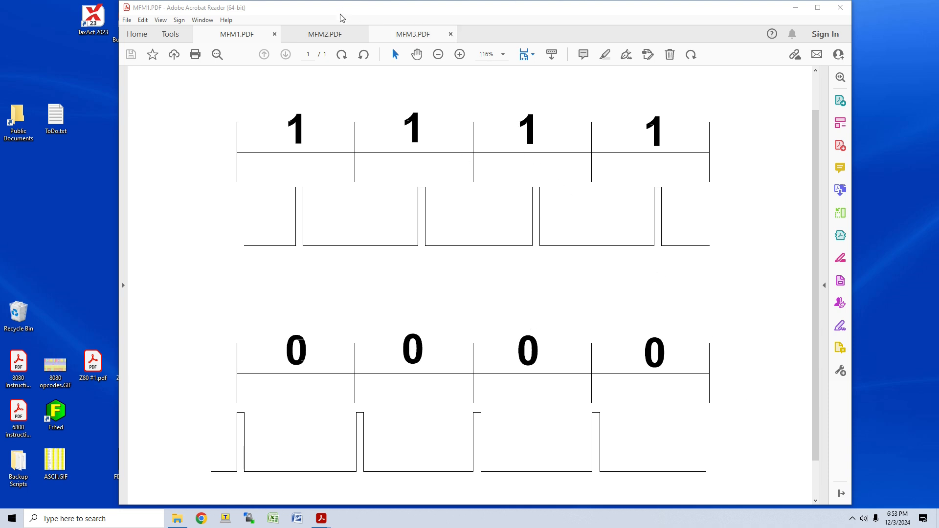
- View the MFM2 pulse diagram for 1 1 0 0 0, then the MFM3 FM versus MFM comparison
click(325, 33)
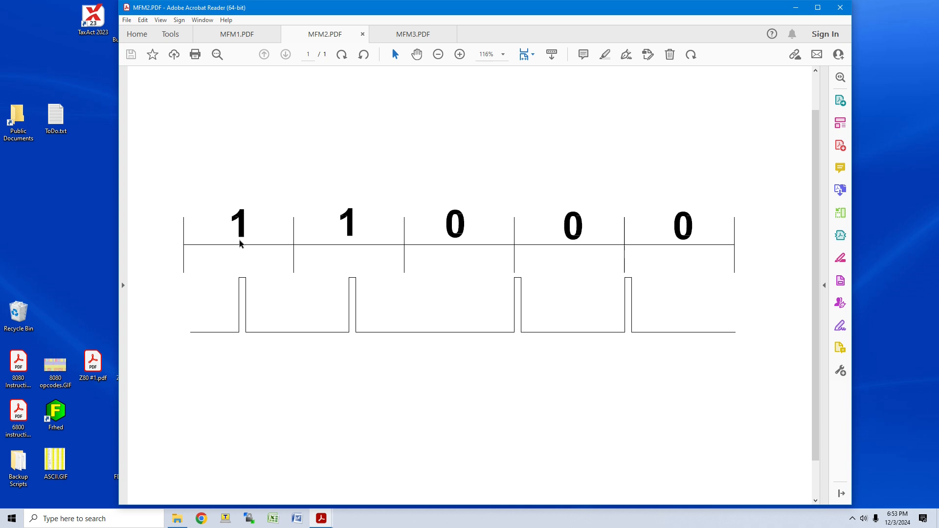
mouse_move(350, 305)
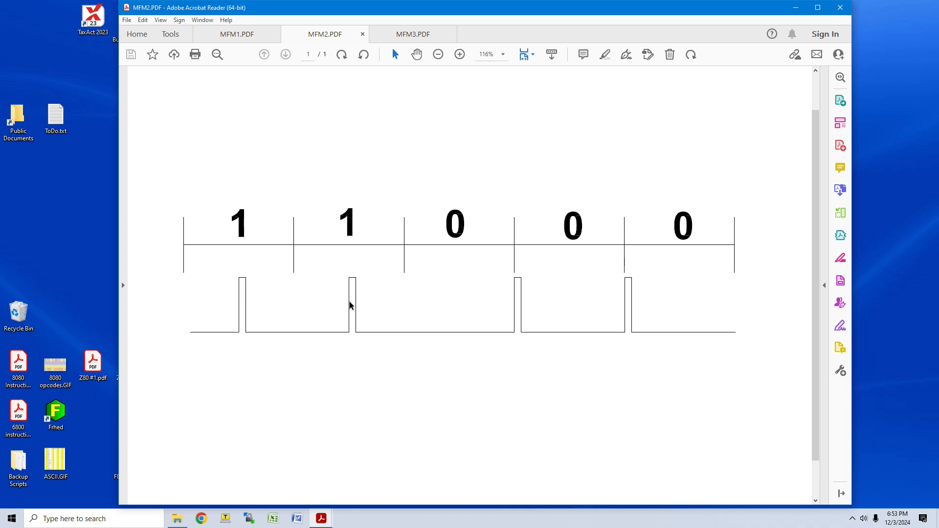
mouse_move(405, 277)
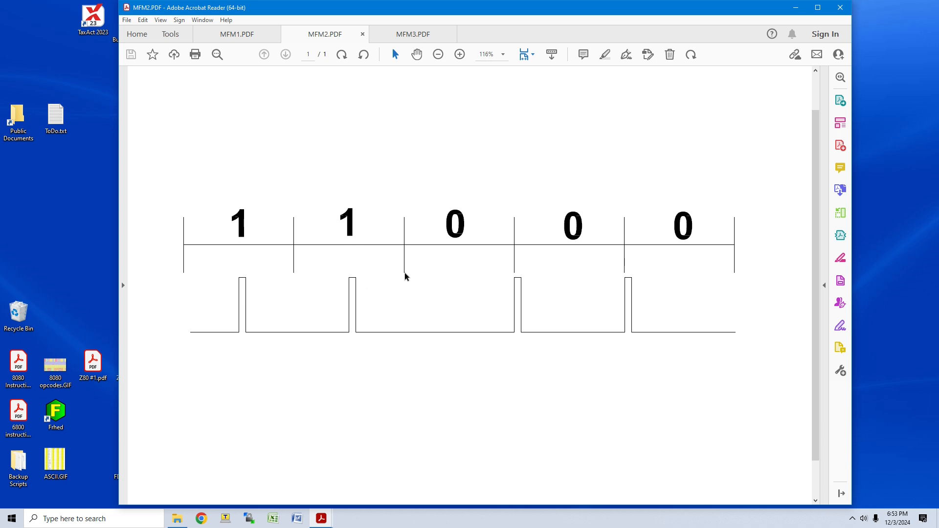
mouse_move(411, 342)
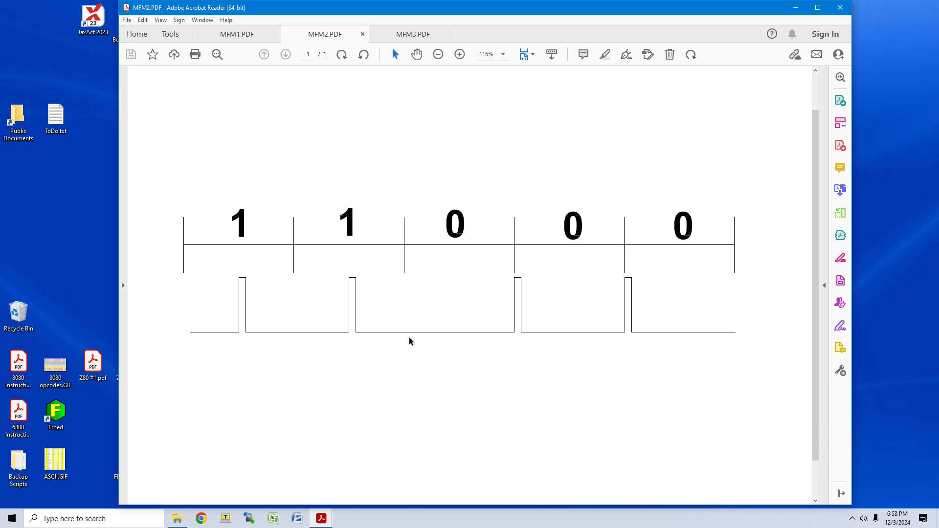
mouse_move(393, 306)
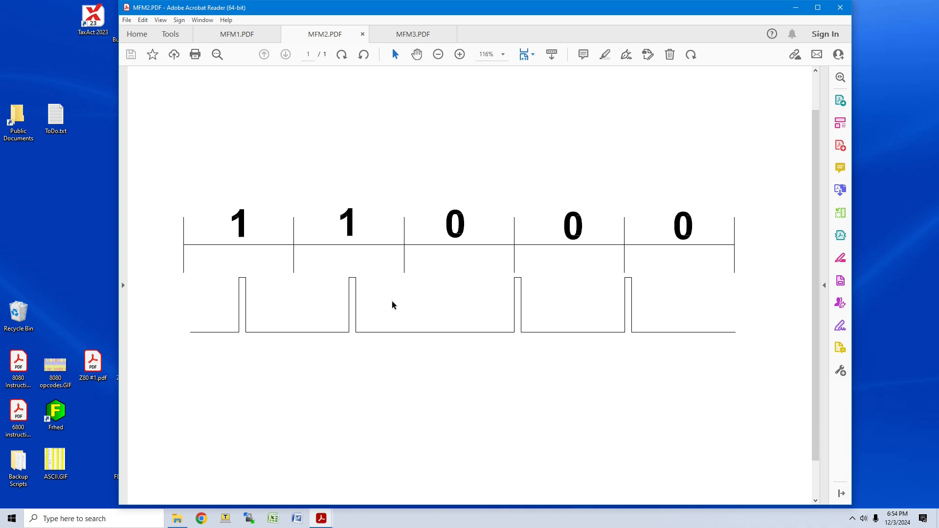
mouse_move(417, 298)
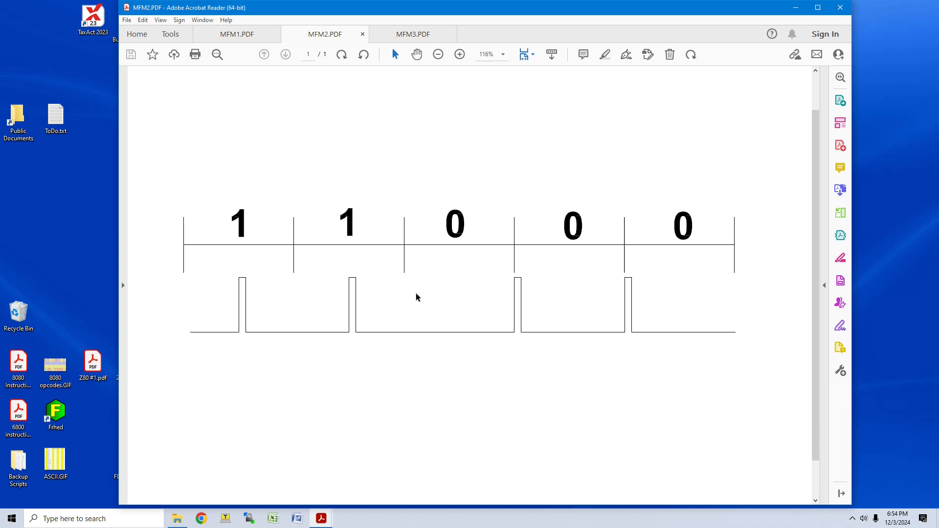
mouse_move(405, 300)
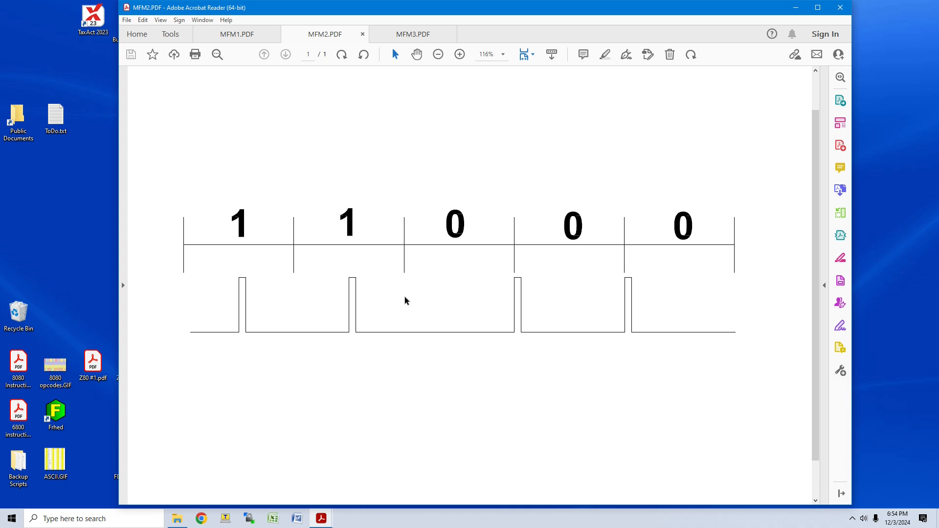
mouse_move(349, 226)
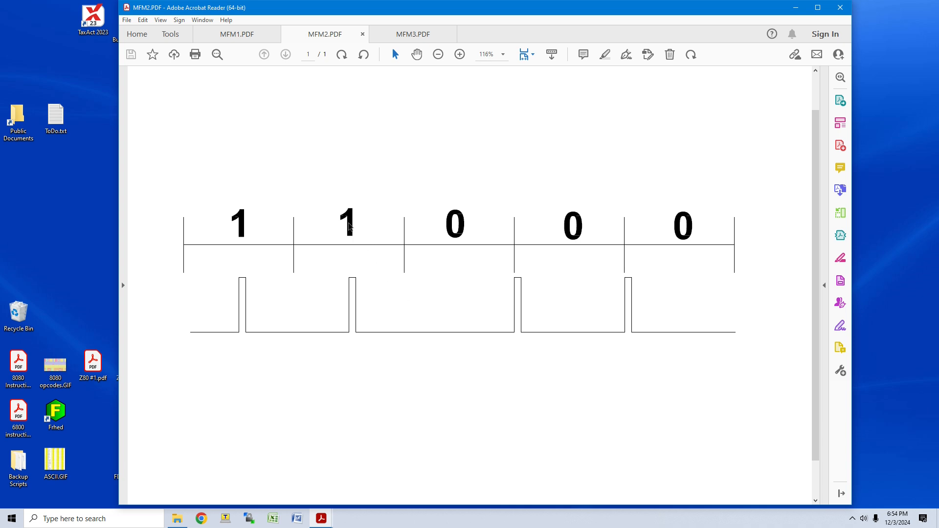
mouse_move(454, 231)
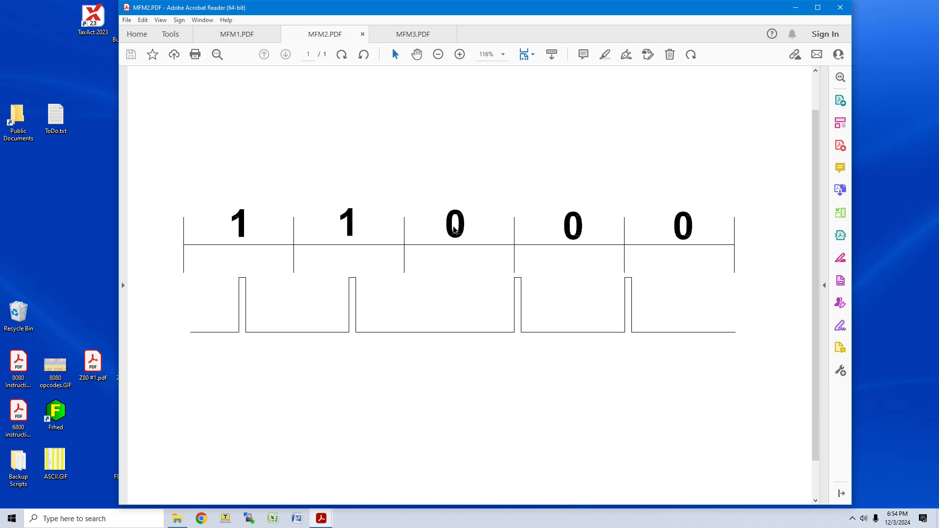
mouse_move(405, 272)
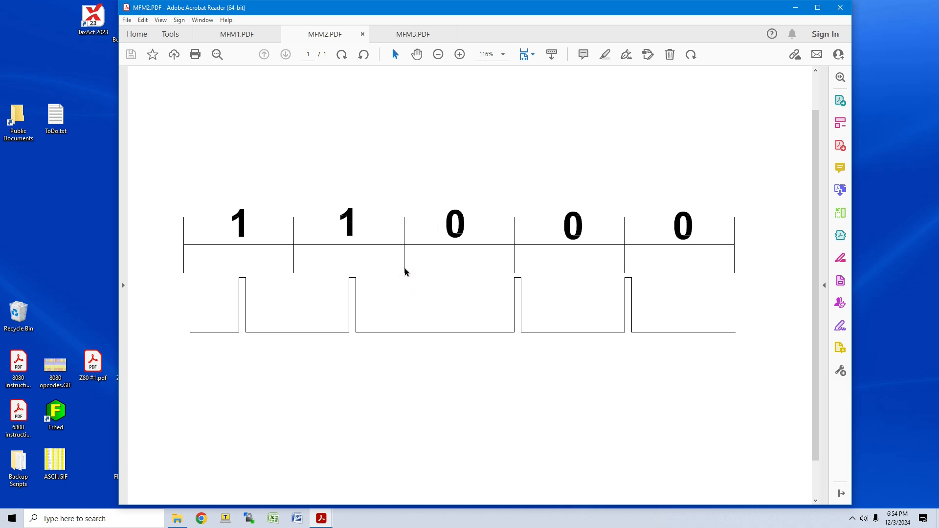
mouse_move(407, 344)
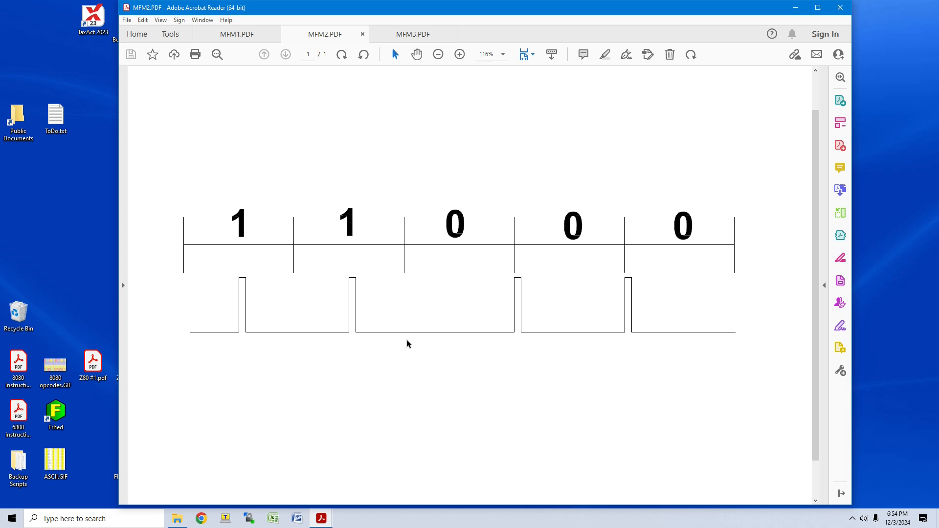
mouse_move(254, 261)
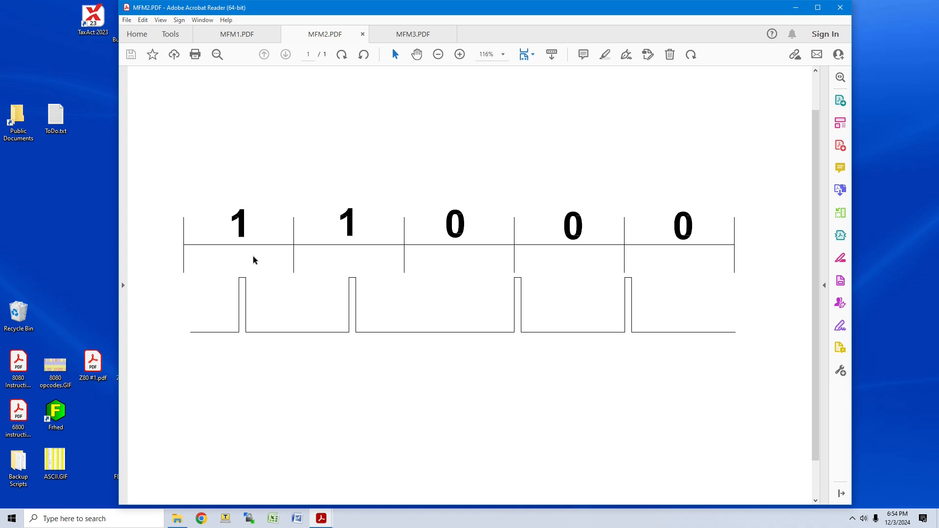
mouse_move(361, 287)
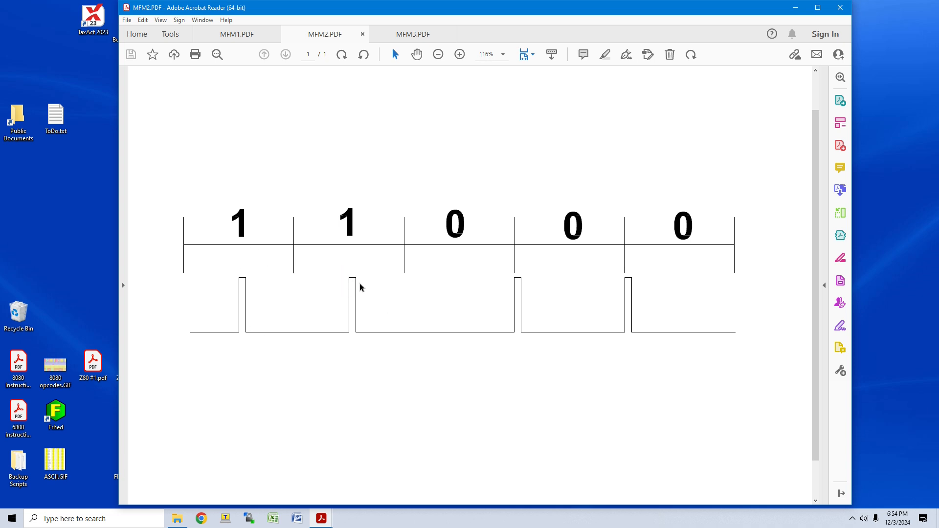
mouse_move(683, 301)
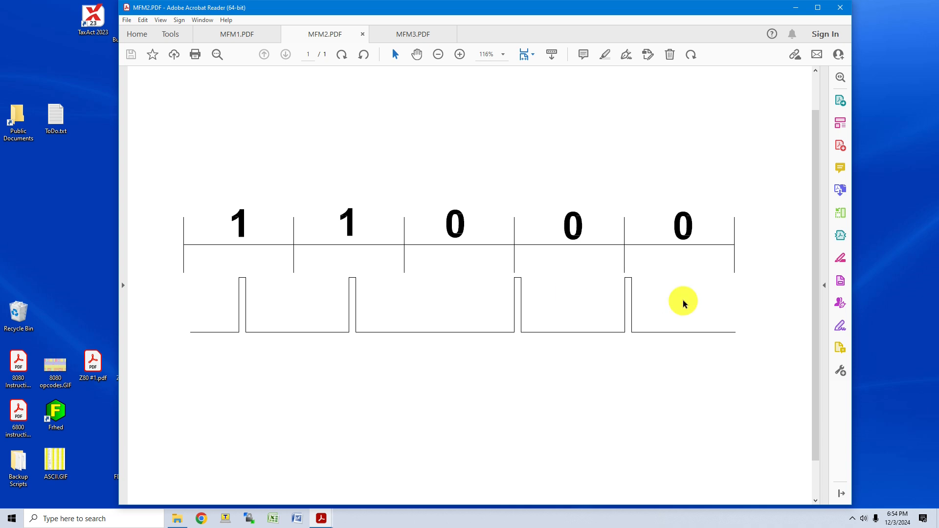
mouse_move(460, 297)
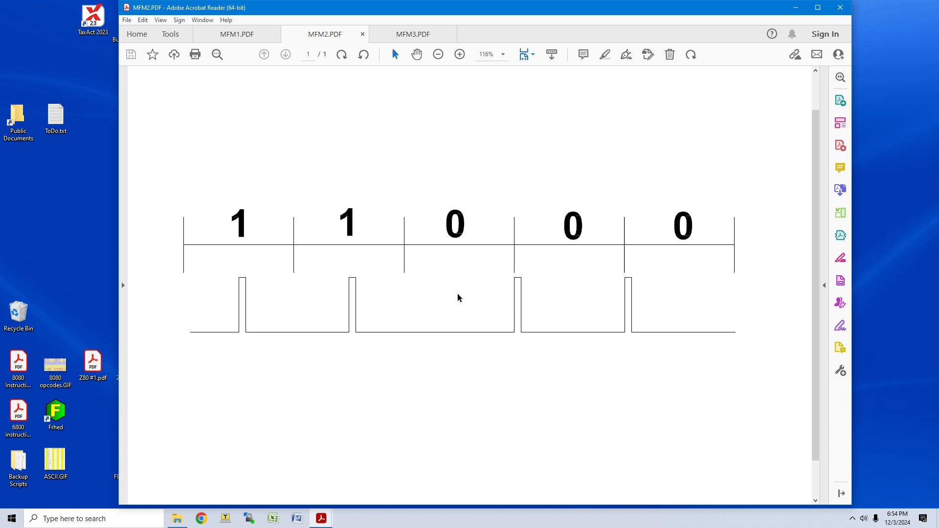
mouse_move(621, 304)
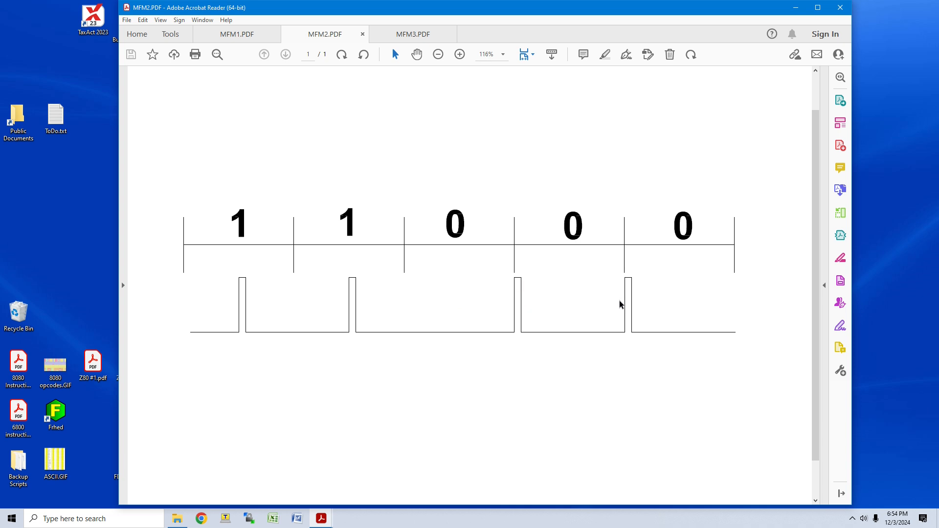
mouse_move(545, 338)
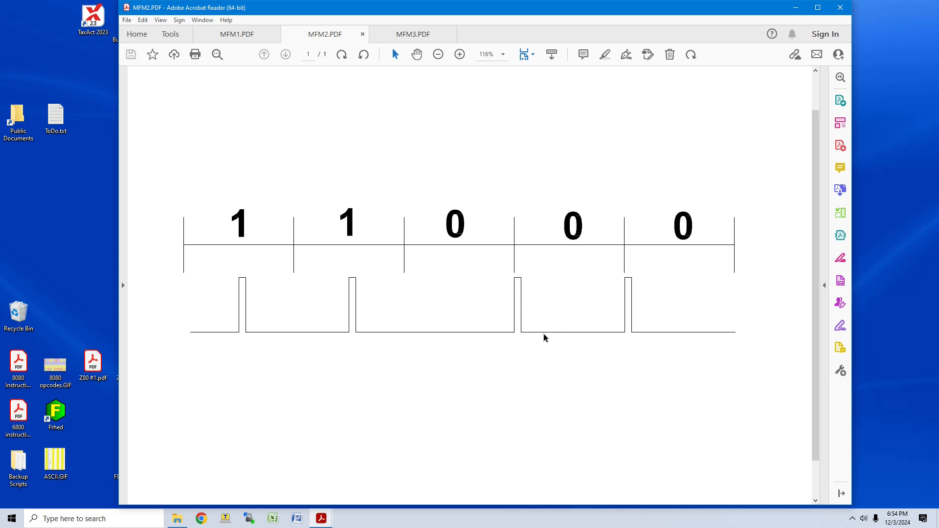
mouse_move(635, 304)
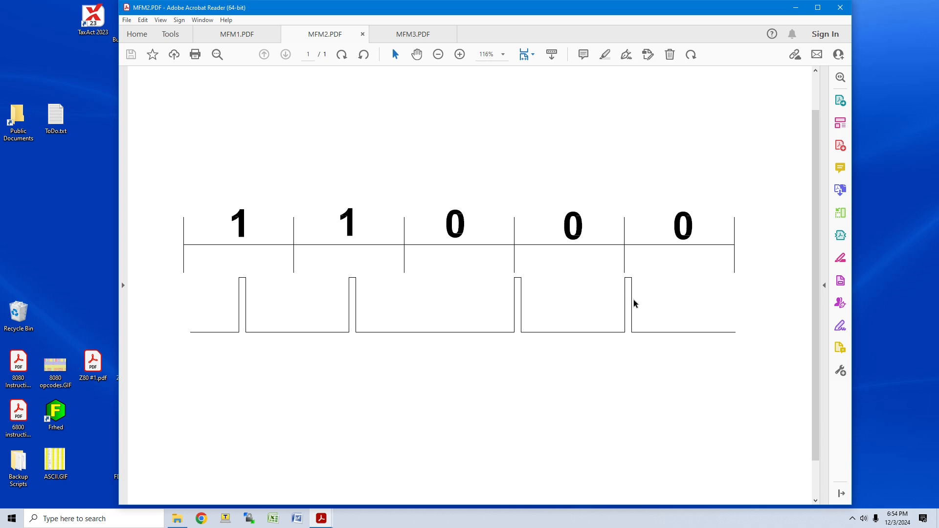
mouse_move(367, 296)
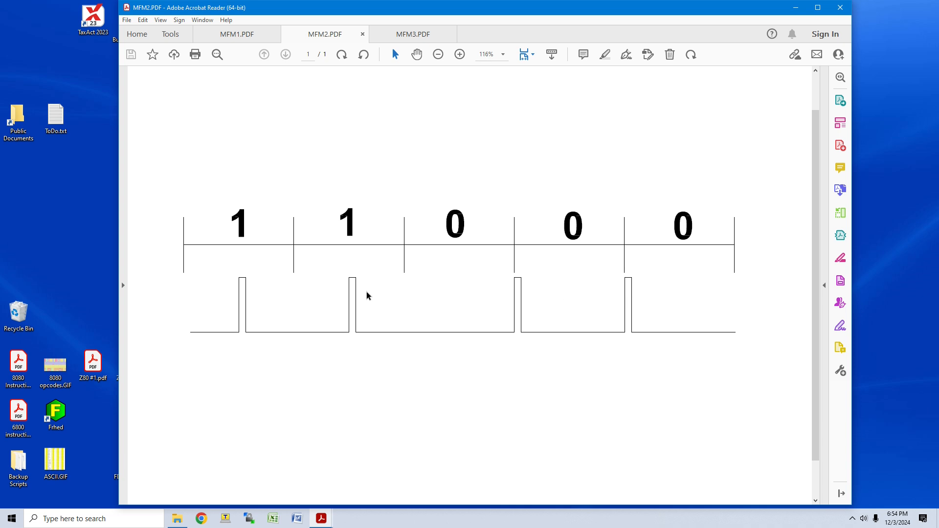
mouse_move(344, 317)
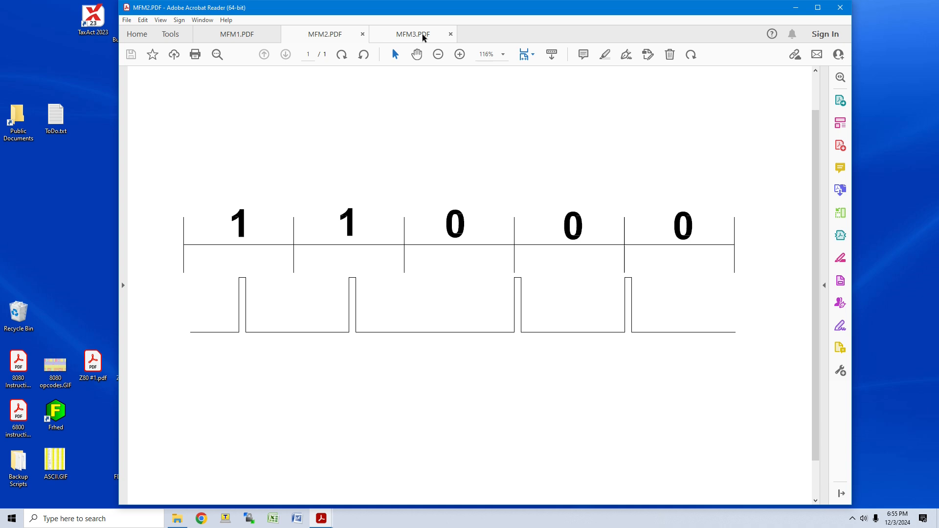
click(412, 34)
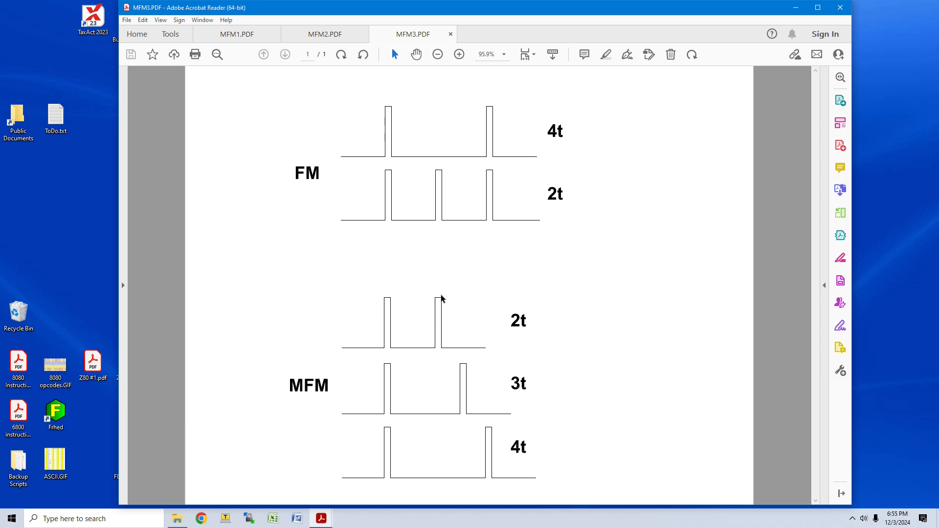
mouse_move(535, 214)
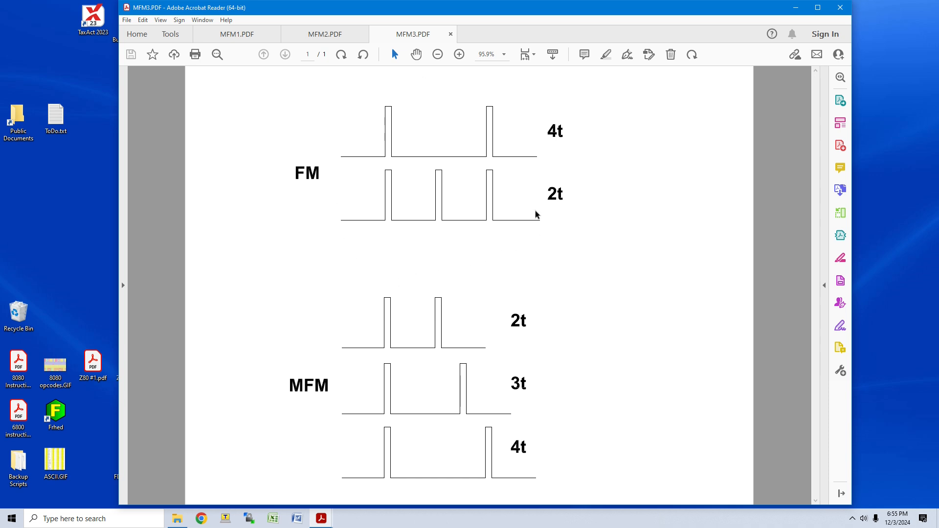
mouse_move(479, 228)
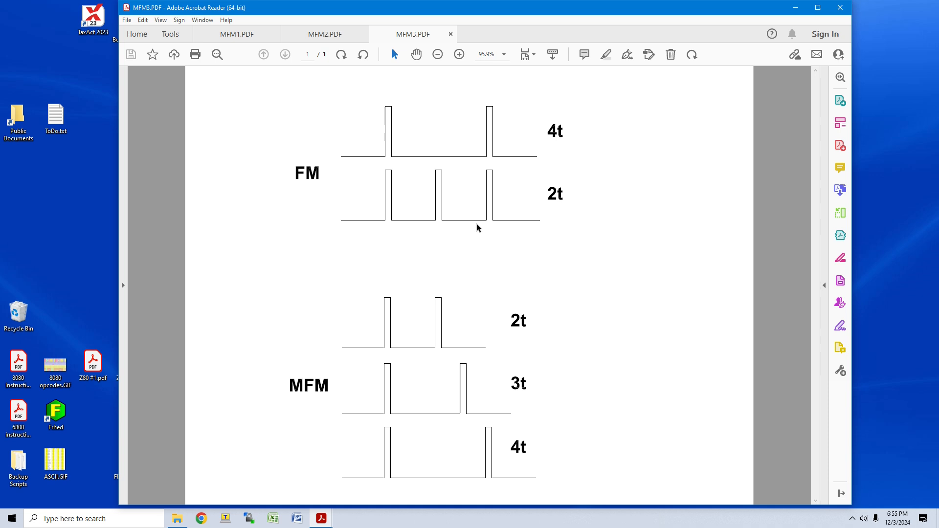
mouse_move(559, 197)
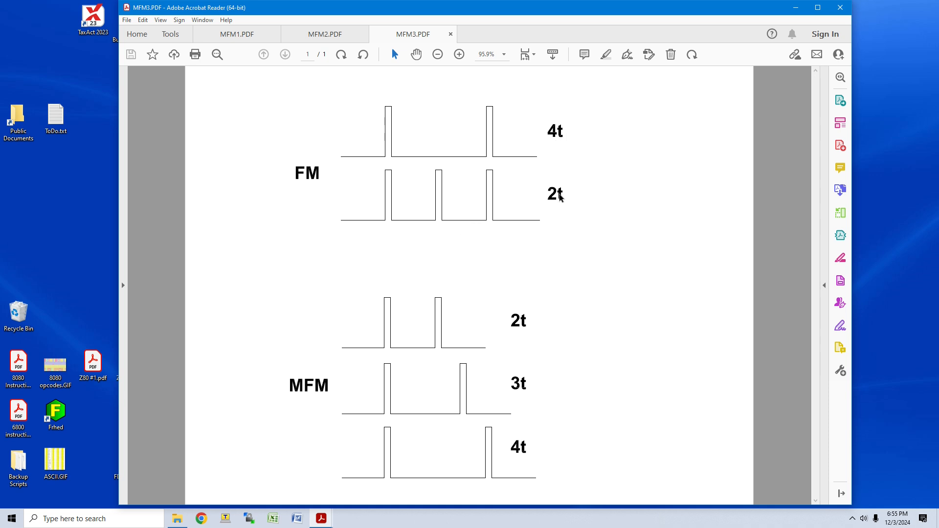
mouse_move(451, 156)
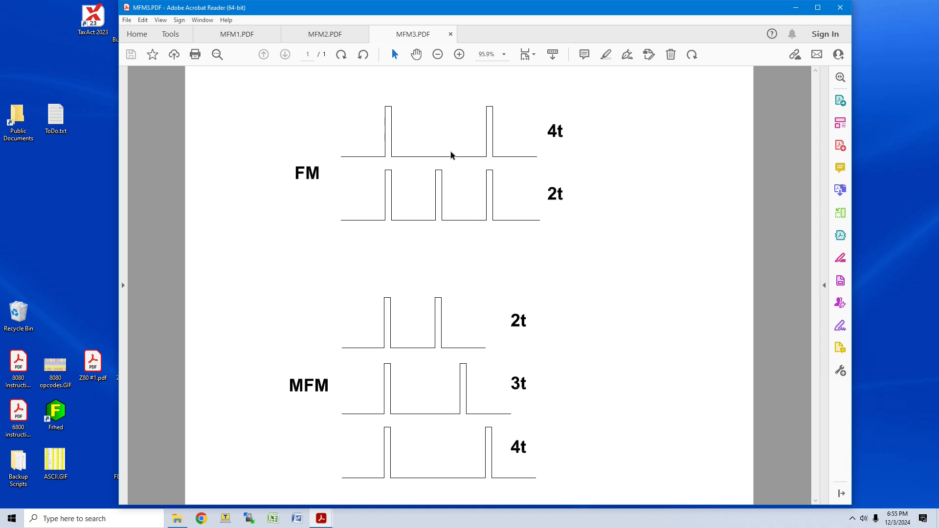
mouse_move(388, 135)
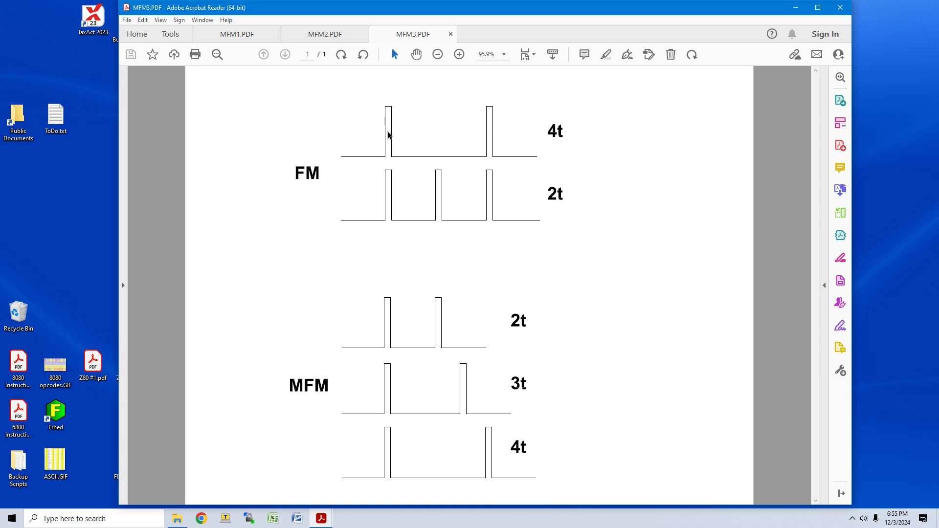
mouse_move(409, 140)
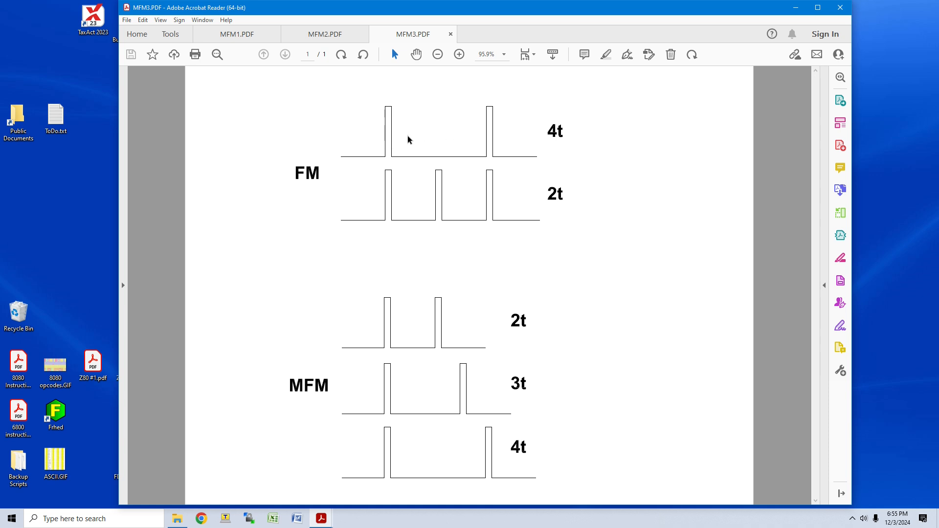
mouse_move(389, 215)
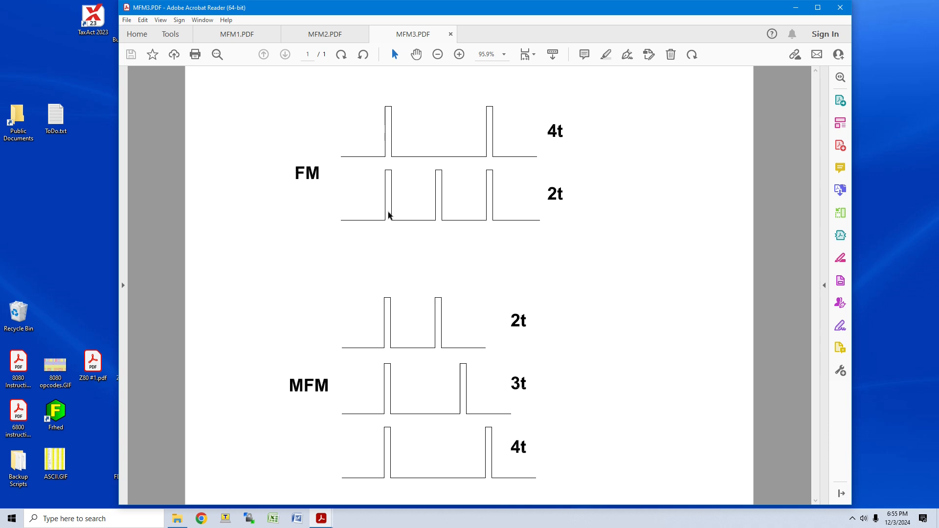
mouse_move(441, 203)
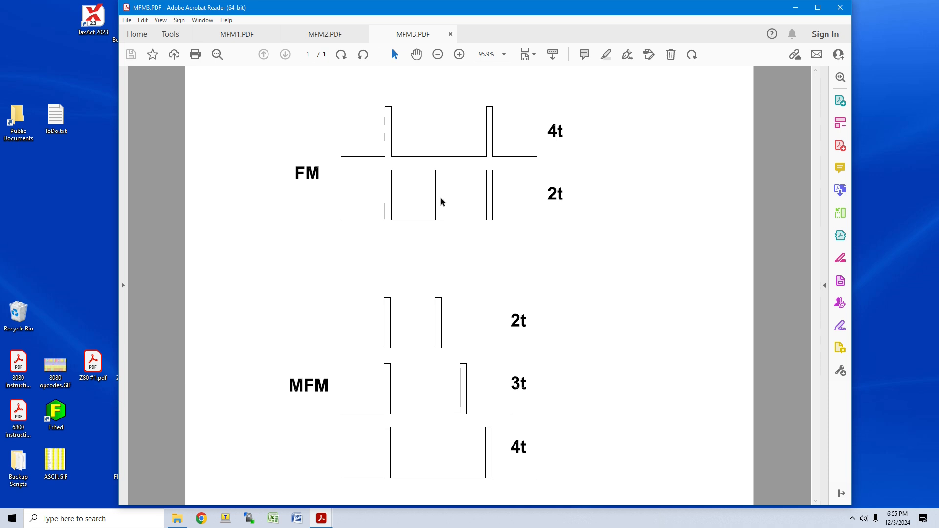
mouse_move(439, 229)
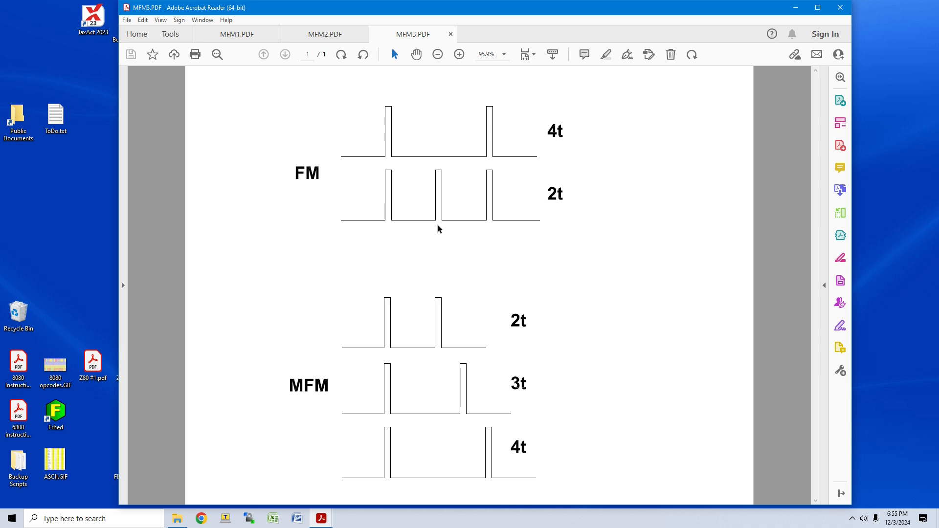
mouse_move(439, 181)
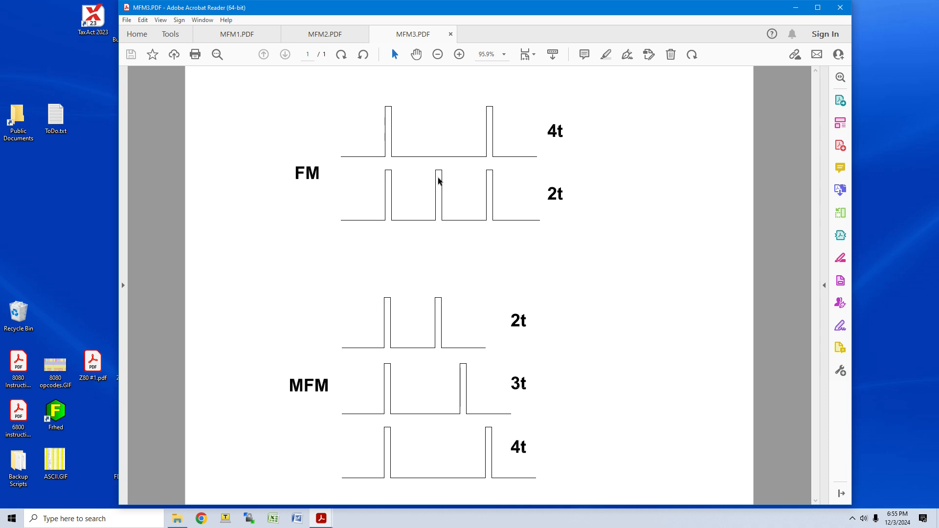
mouse_move(443, 195)
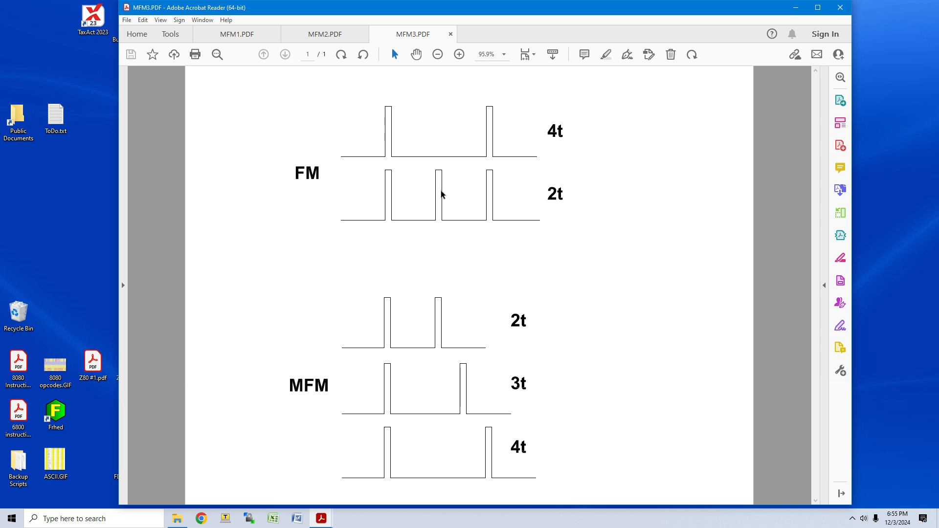
mouse_move(428, 255)
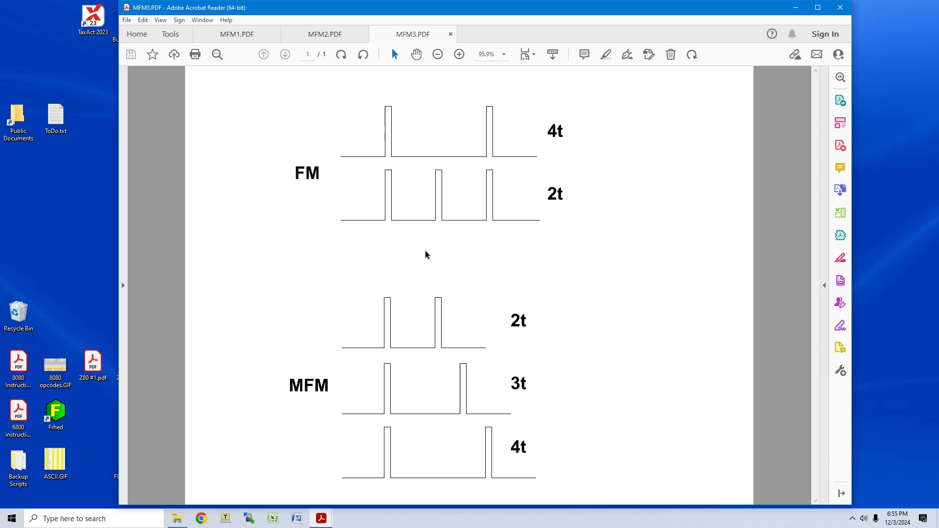
mouse_move(608, 335)
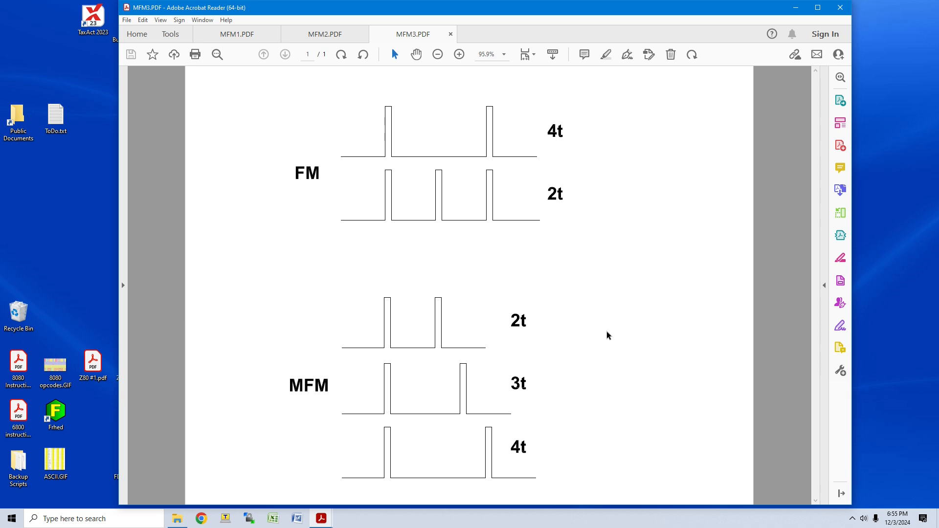
mouse_move(424, 320)
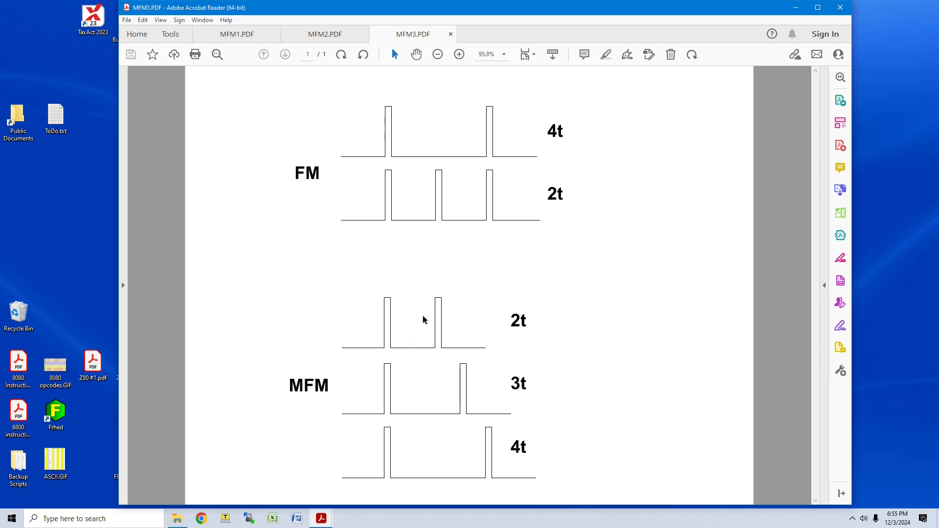
mouse_move(409, 404)
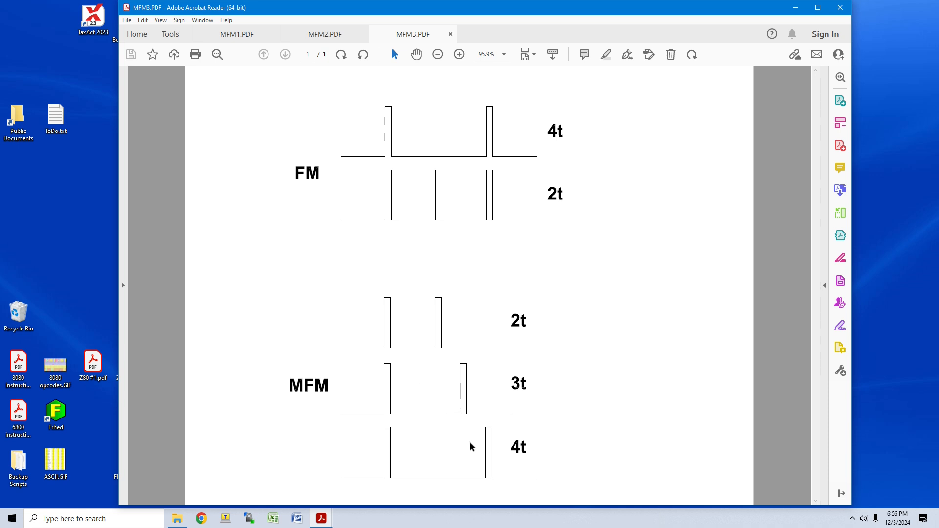
mouse_move(458, 407)
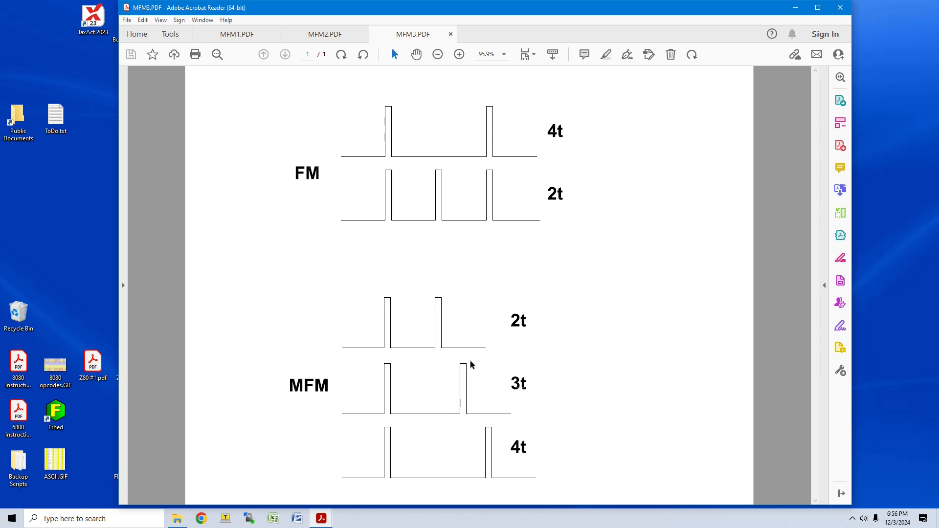
mouse_move(472, 418)
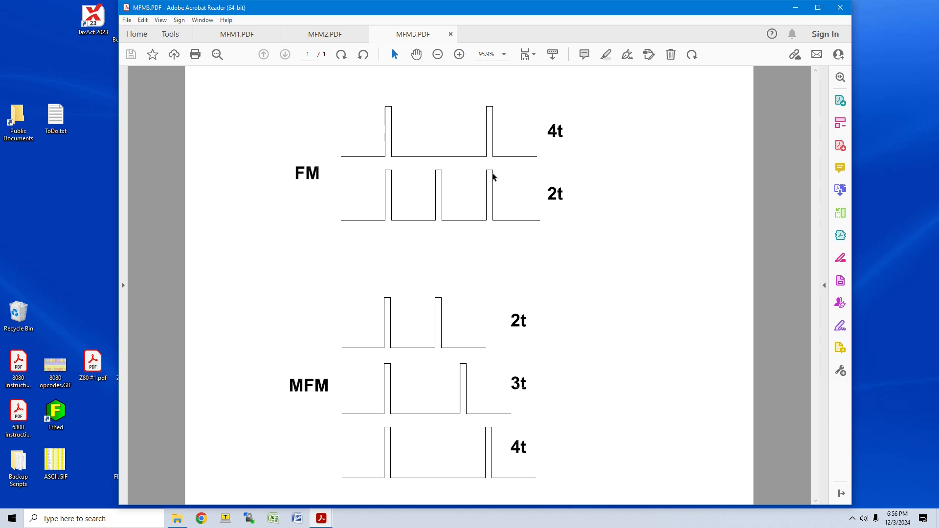
mouse_move(468, 185)
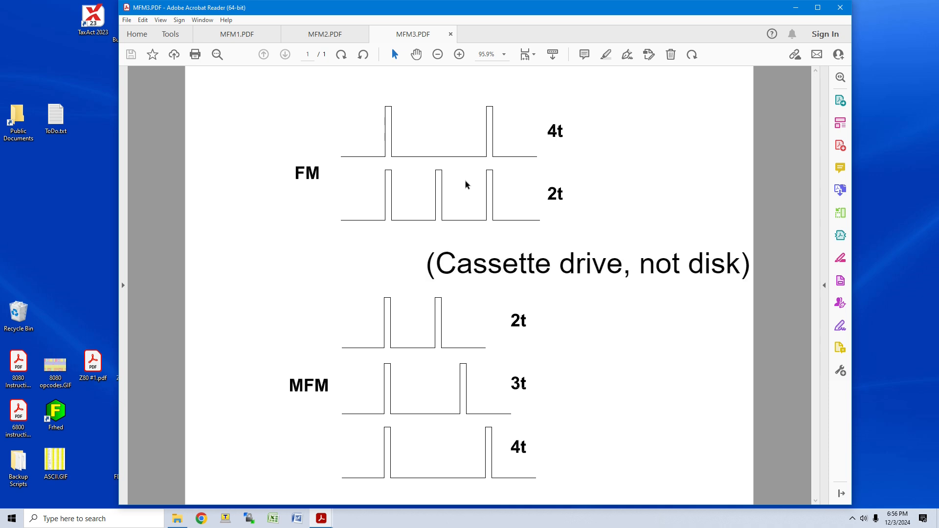
mouse_move(432, 174)
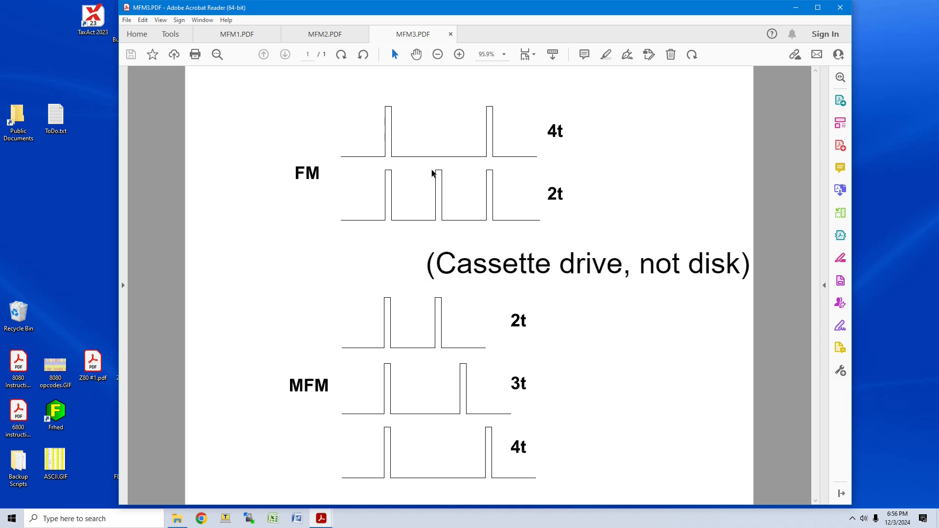
mouse_move(359, 325)
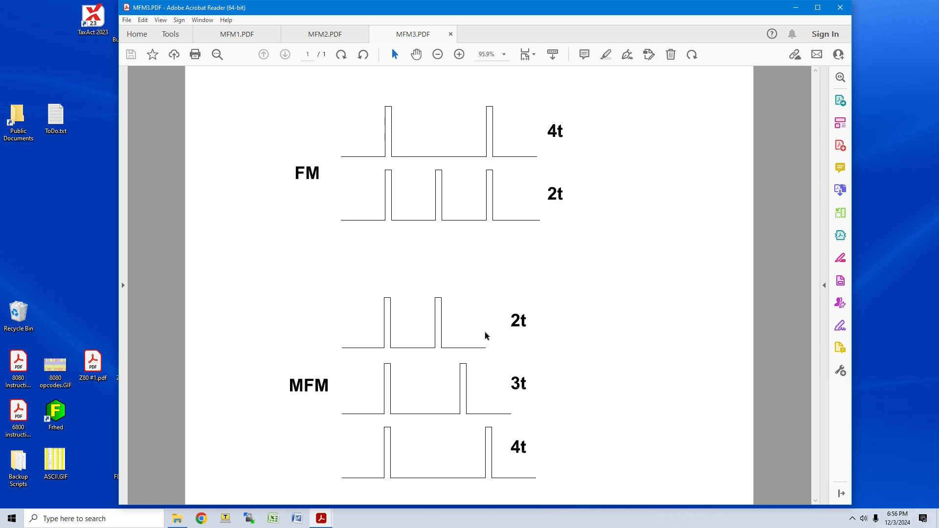
mouse_move(366, 332)
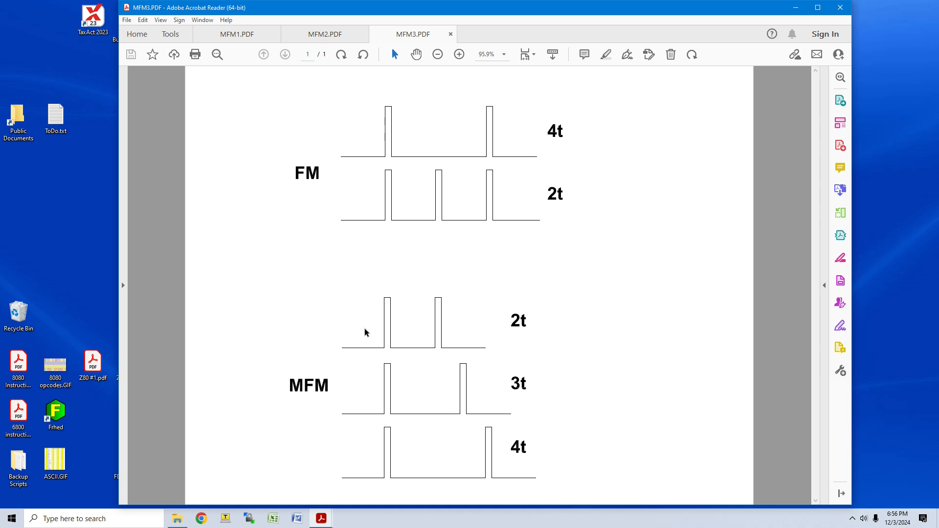
mouse_move(465, 325)
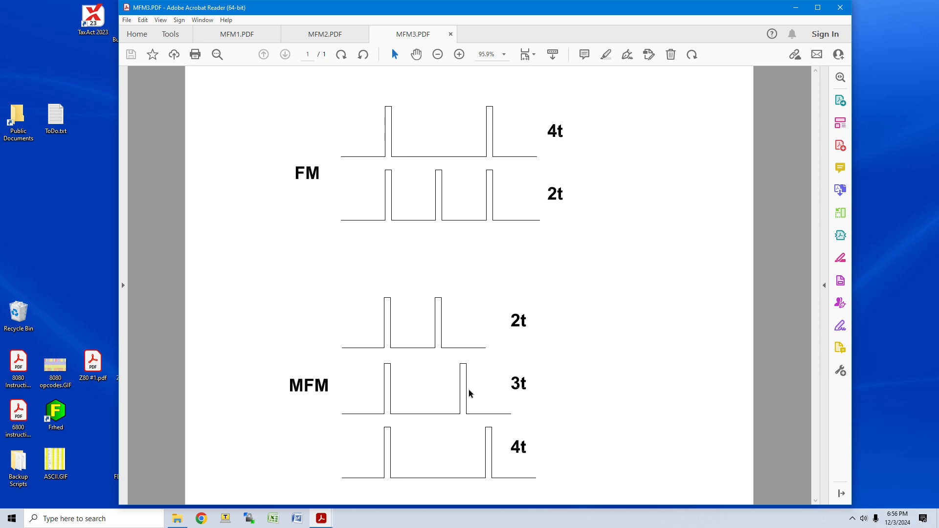
mouse_move(451, 386)
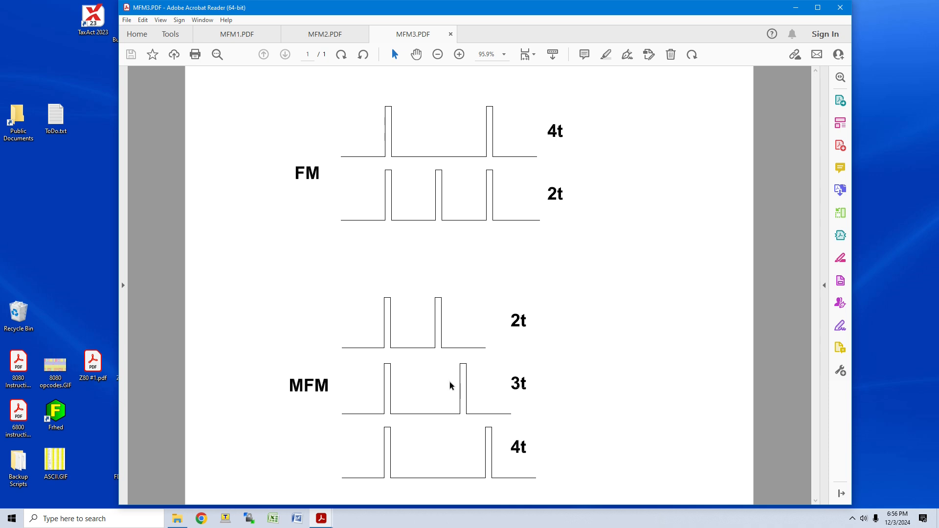
mouse_move(447, 322)
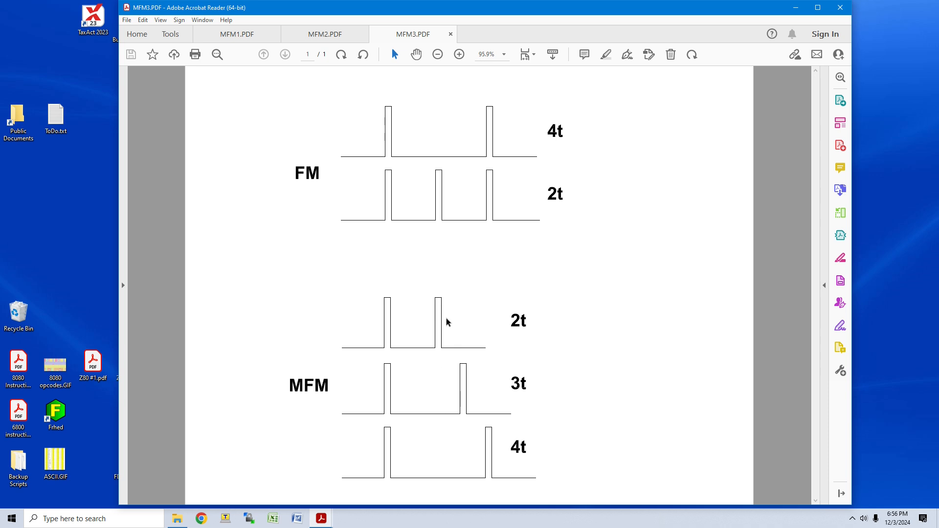
mouse_move(493, 190)
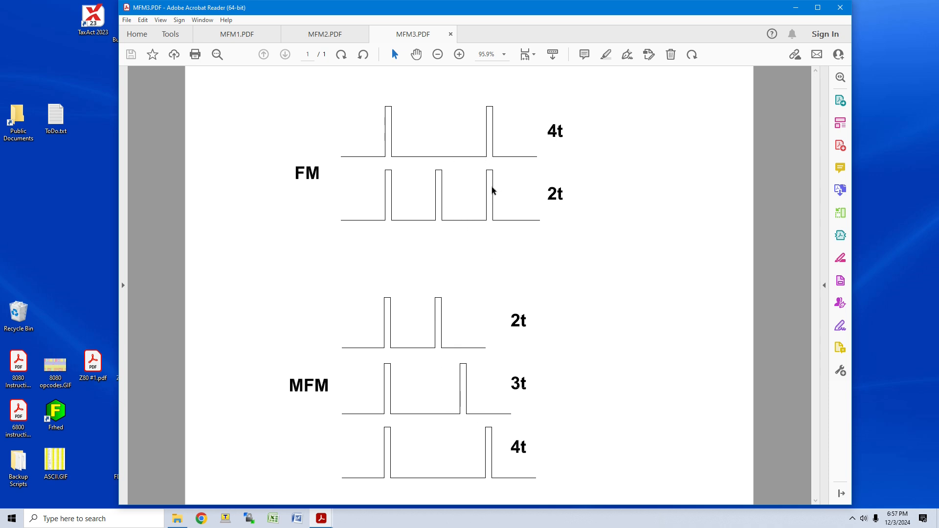
mouse_move(496, 167)
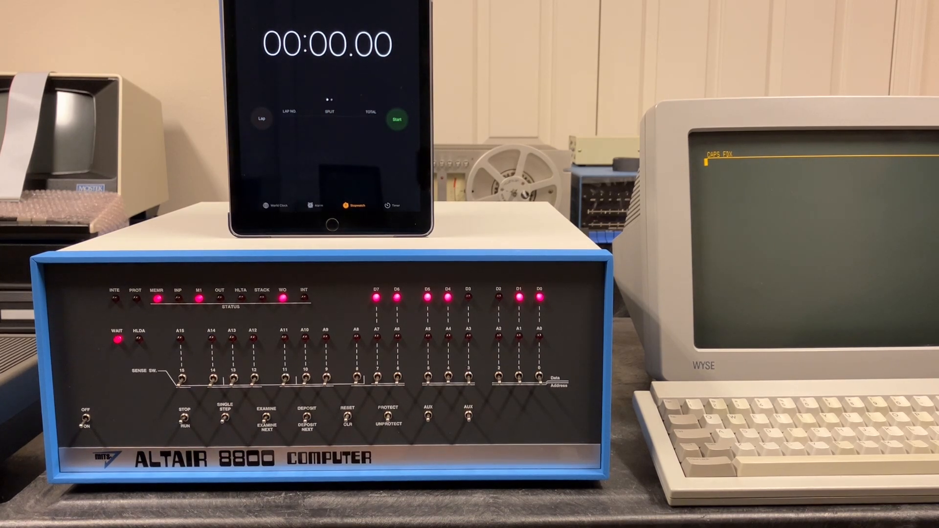
- Start the stopwatch to time the 8K BASIC cassette load on the Altair
click(396, 119)
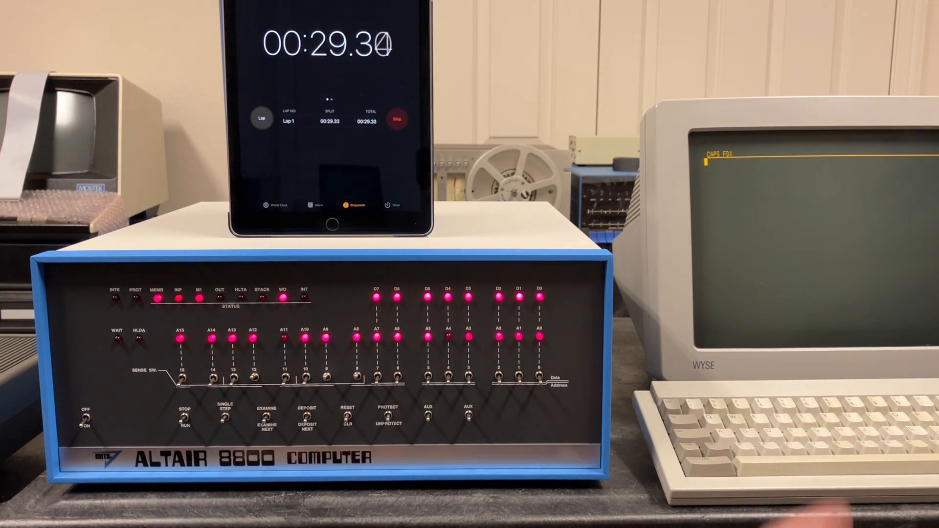
- Stop the load timer, answer Y to keep trig functions, and begin typing CLOAD "CRAPS
click(397, 119)
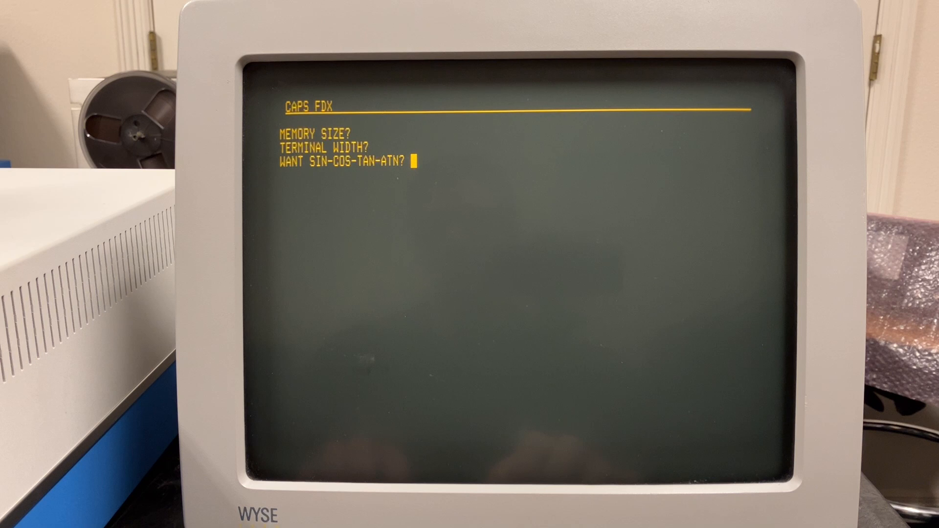
text(Y)
text(CLO)
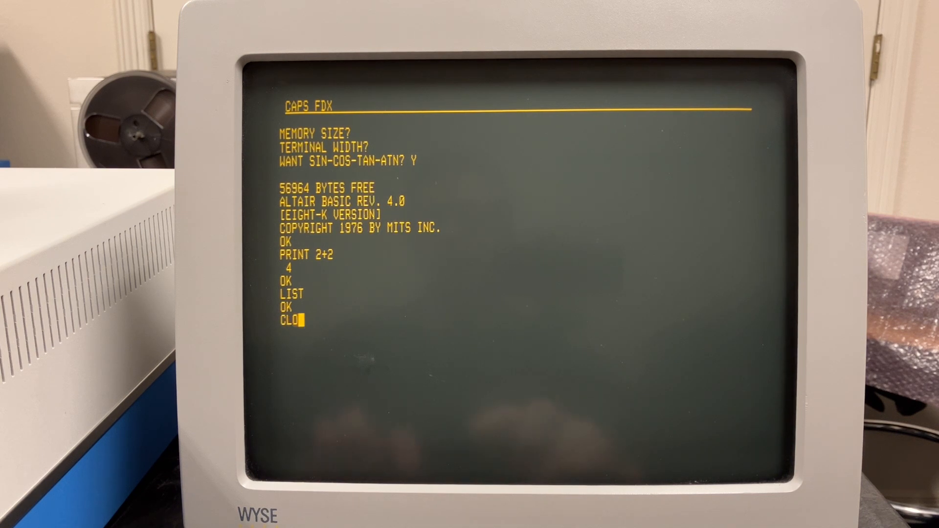
text(AD "CRAPS)
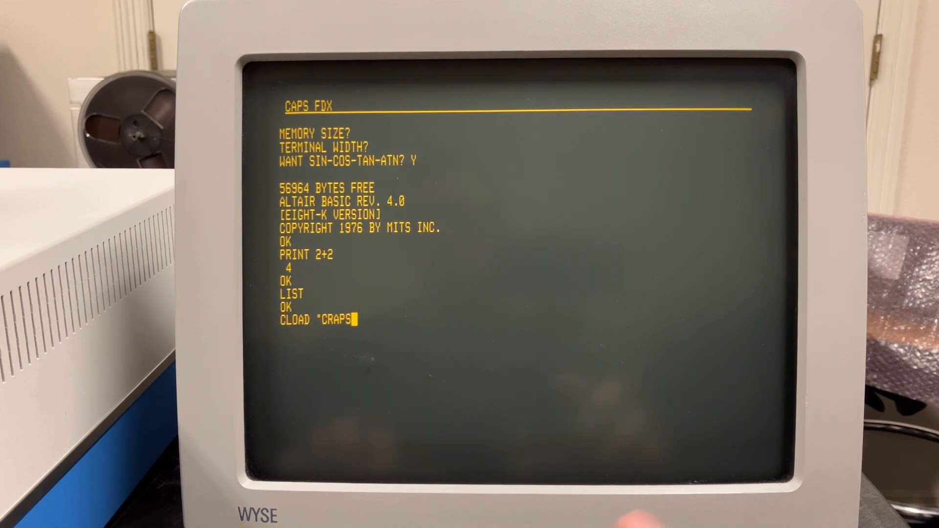
- Complete CLOAD "CRAPS", run the program, and answer 1 to request instructions
text(")
text(RUN)
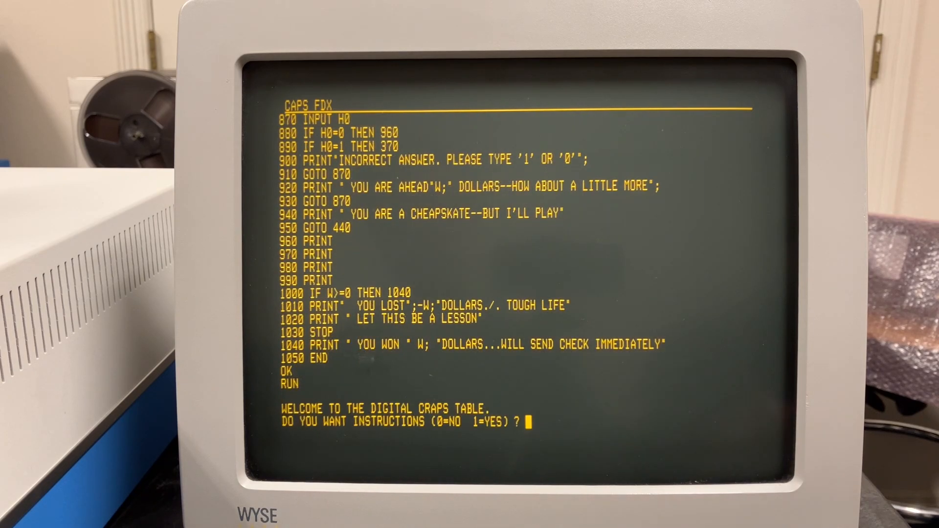
text(1)
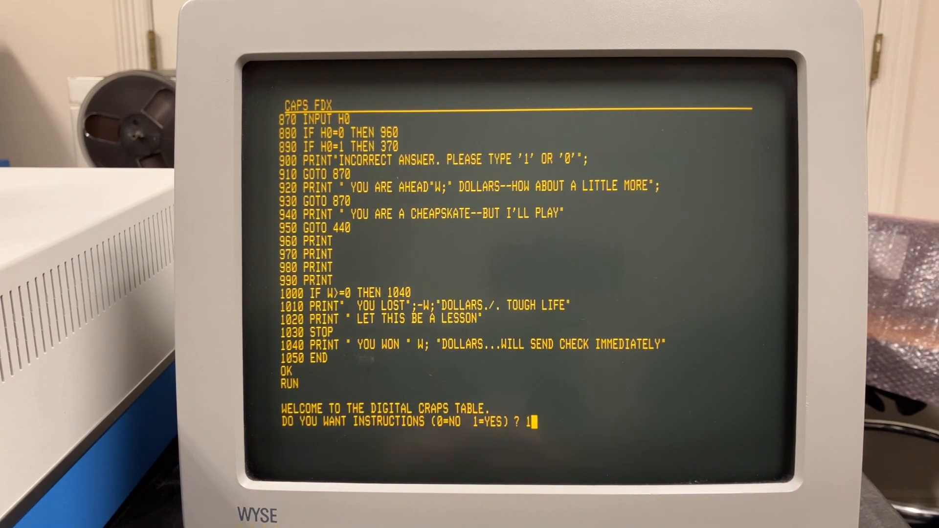